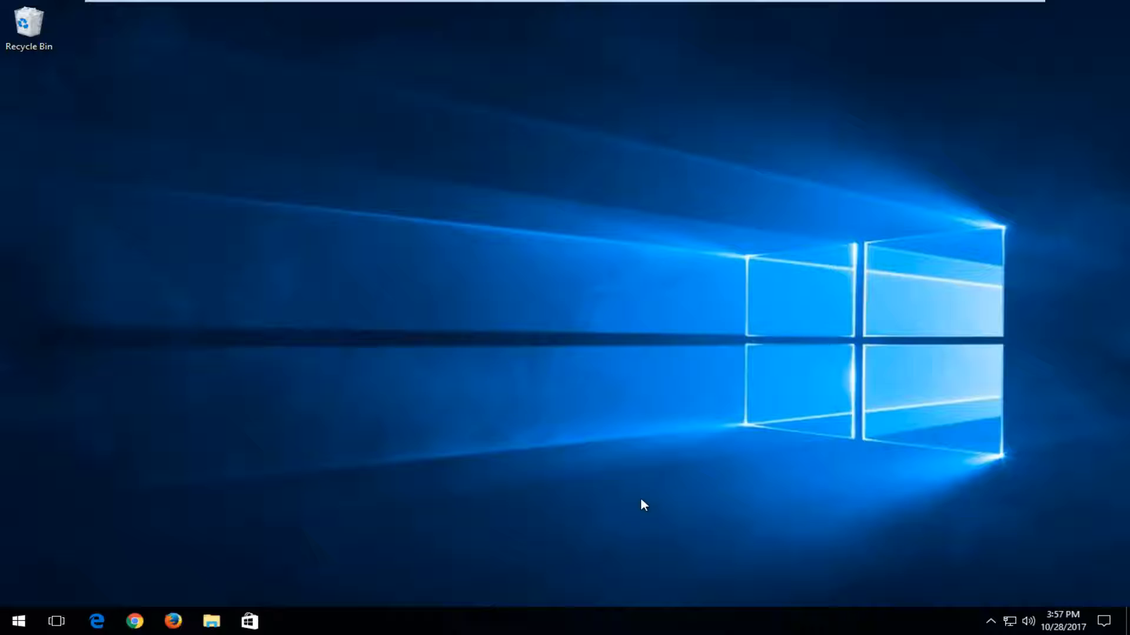
mouse_move(644, 490)
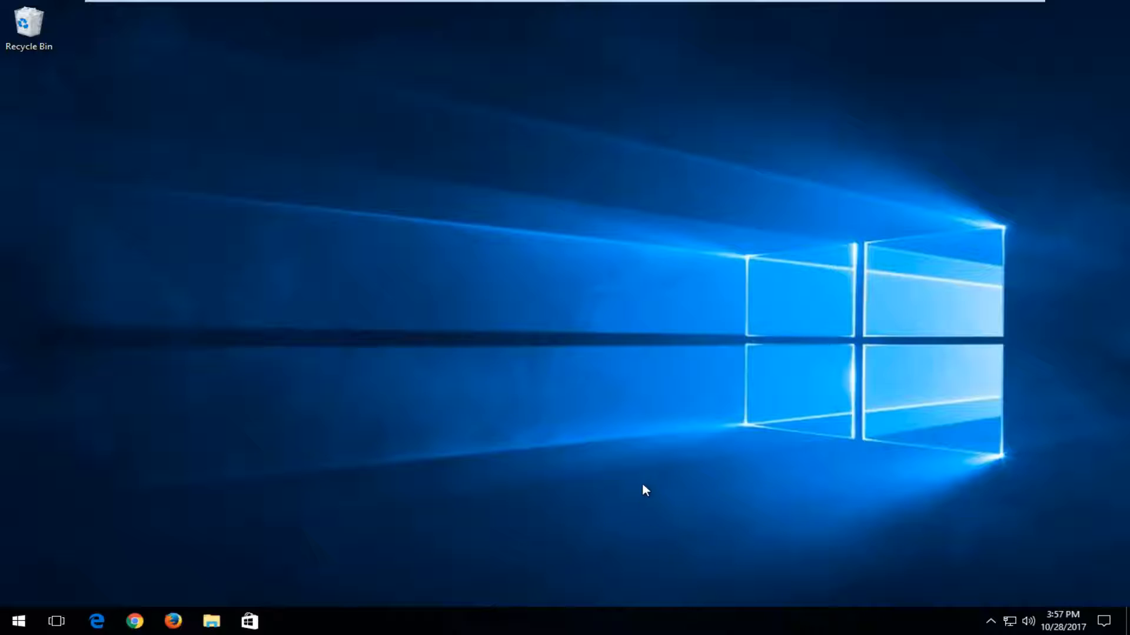
Step: Search the Start menu for 'folder options'
click(17, 621)
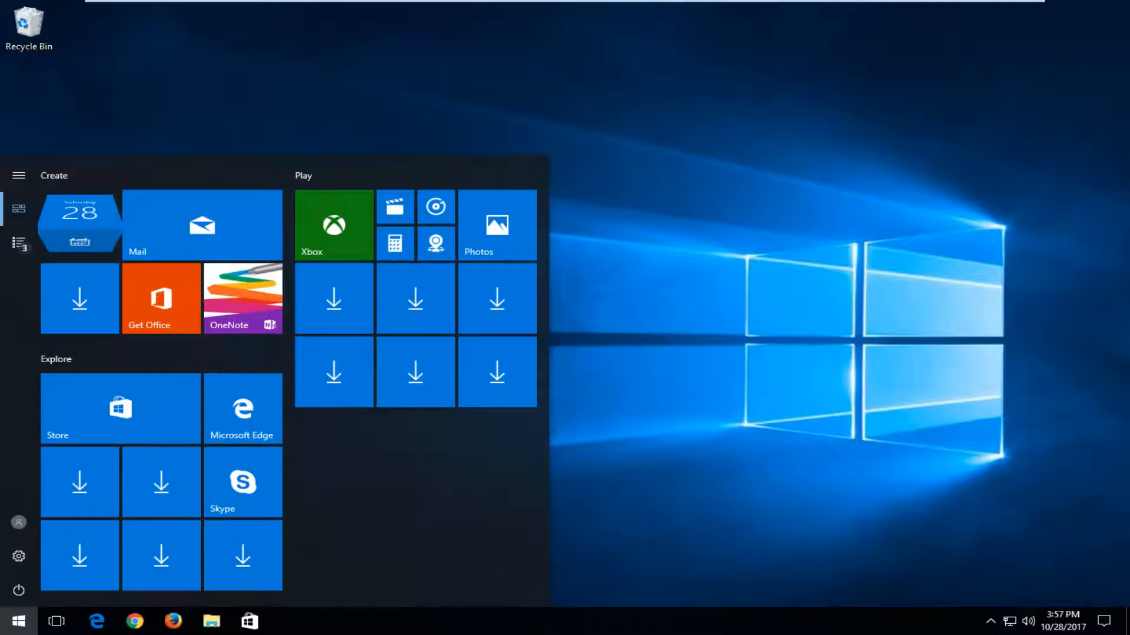
text(folder optio)
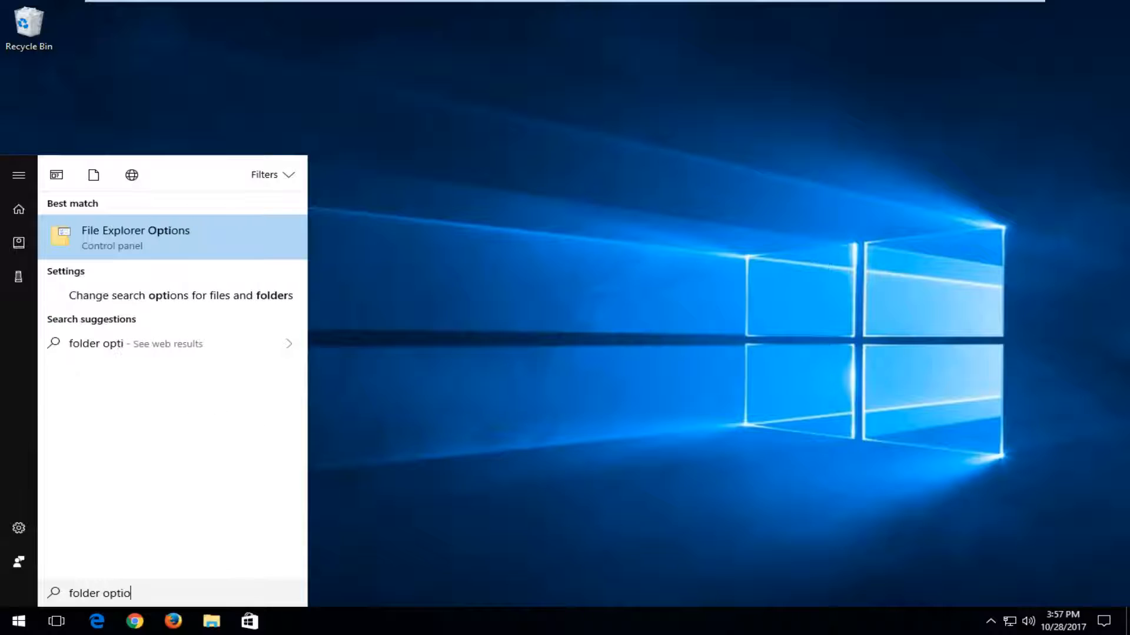
text(ns)
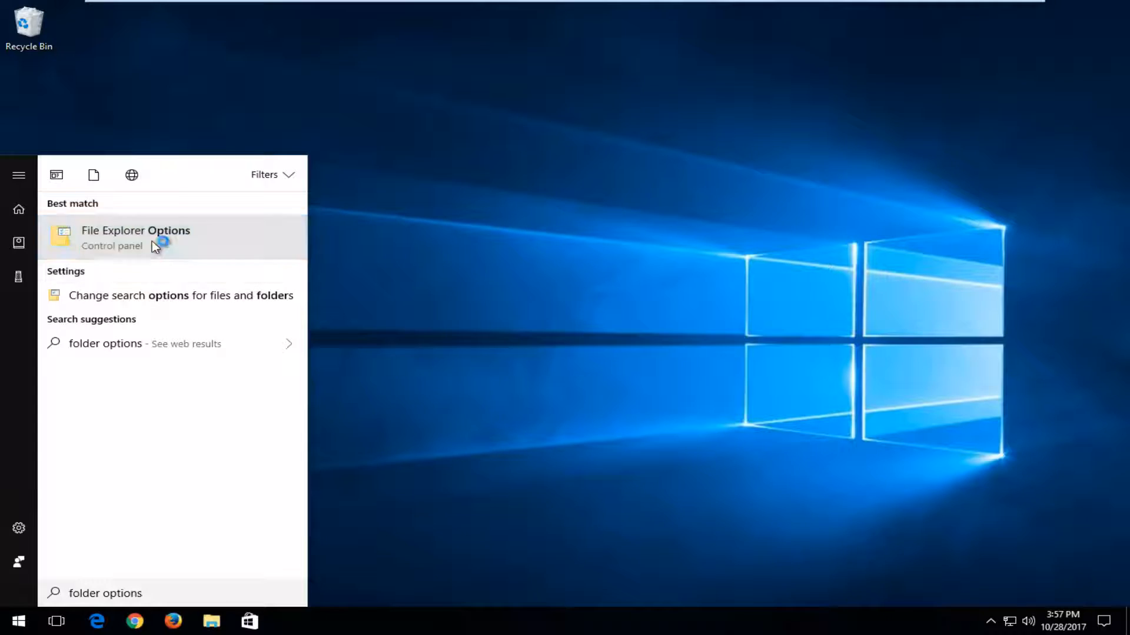
Step: Turn on 'Show hidden files, folders, and drives' in File Explorer Options and confirm
click(135, 237)
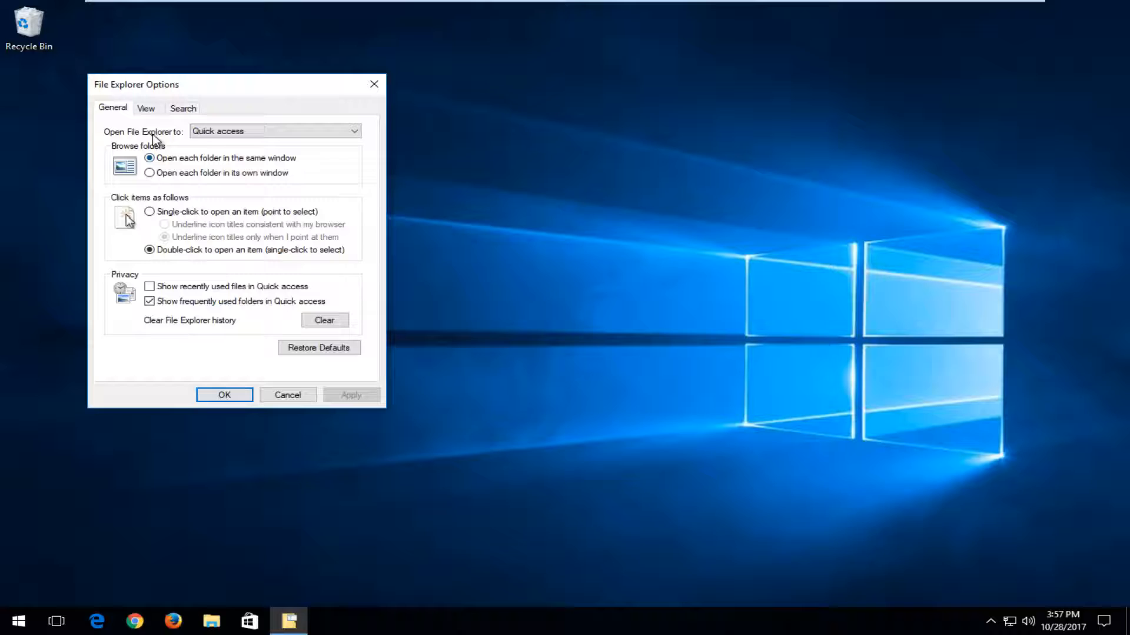
click(145, 108)
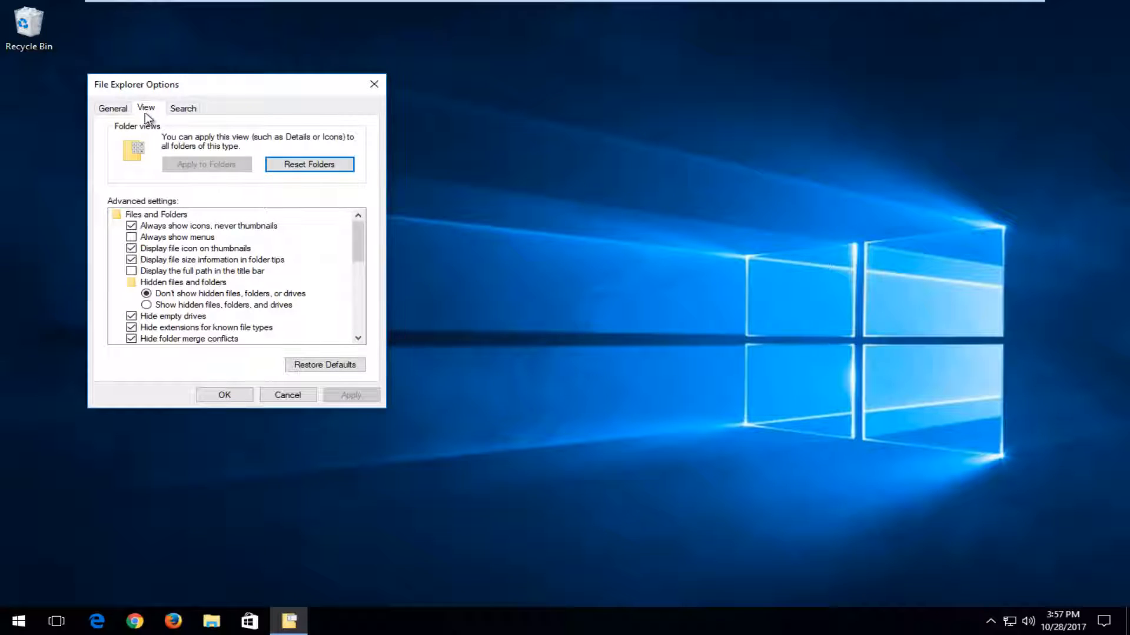
mouse_move(162, 289)
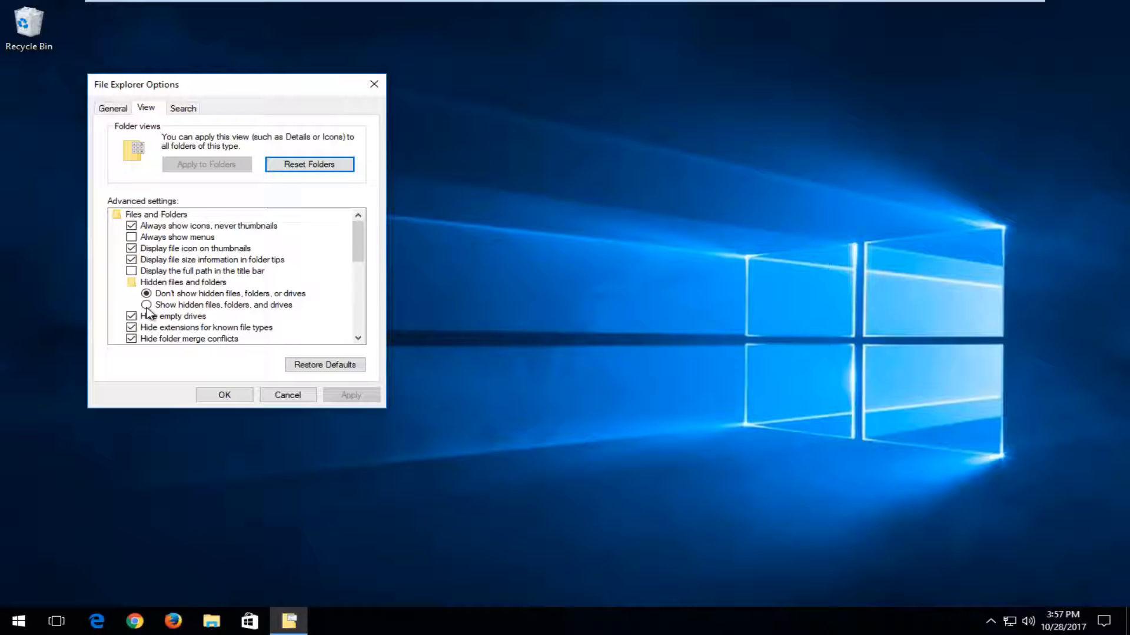
click(147, 305)
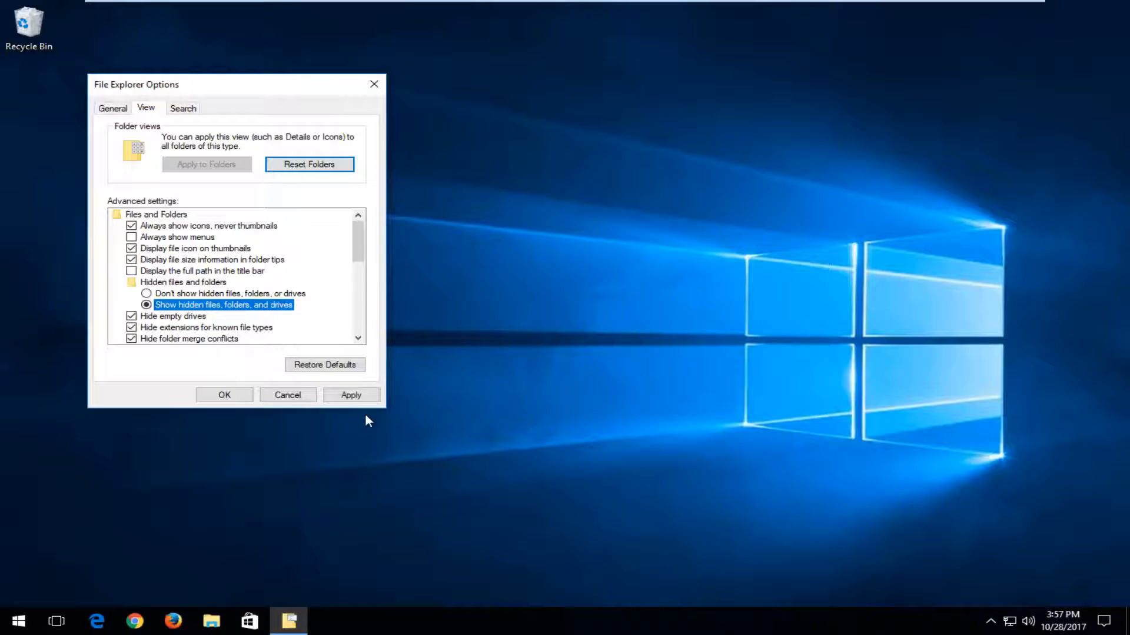
click(224, 395)
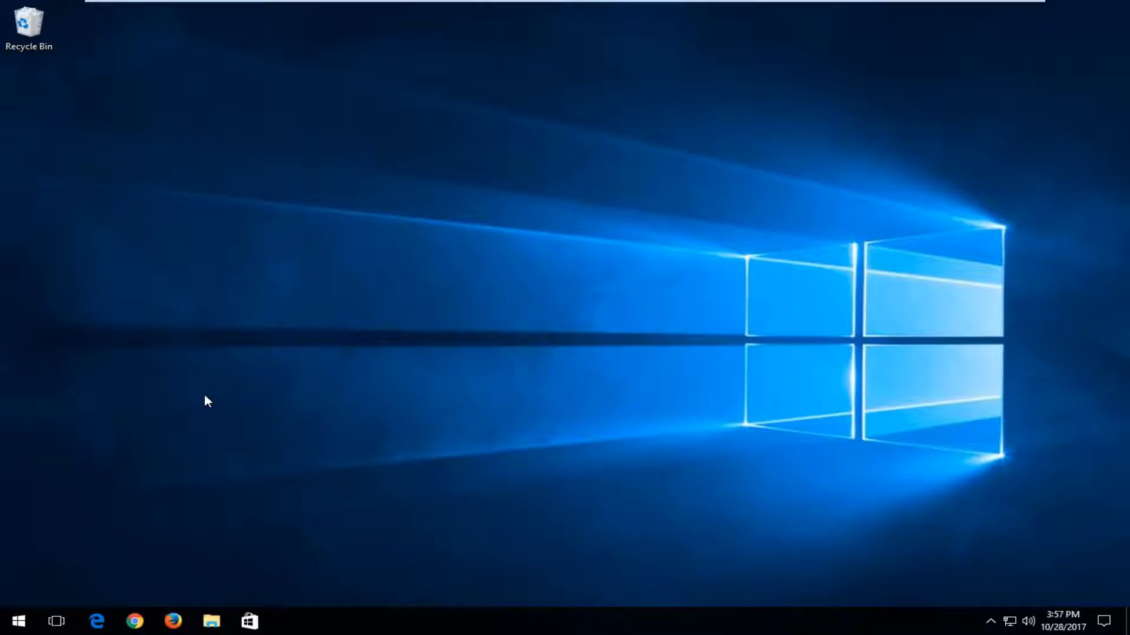
mouse_move(216, 413)
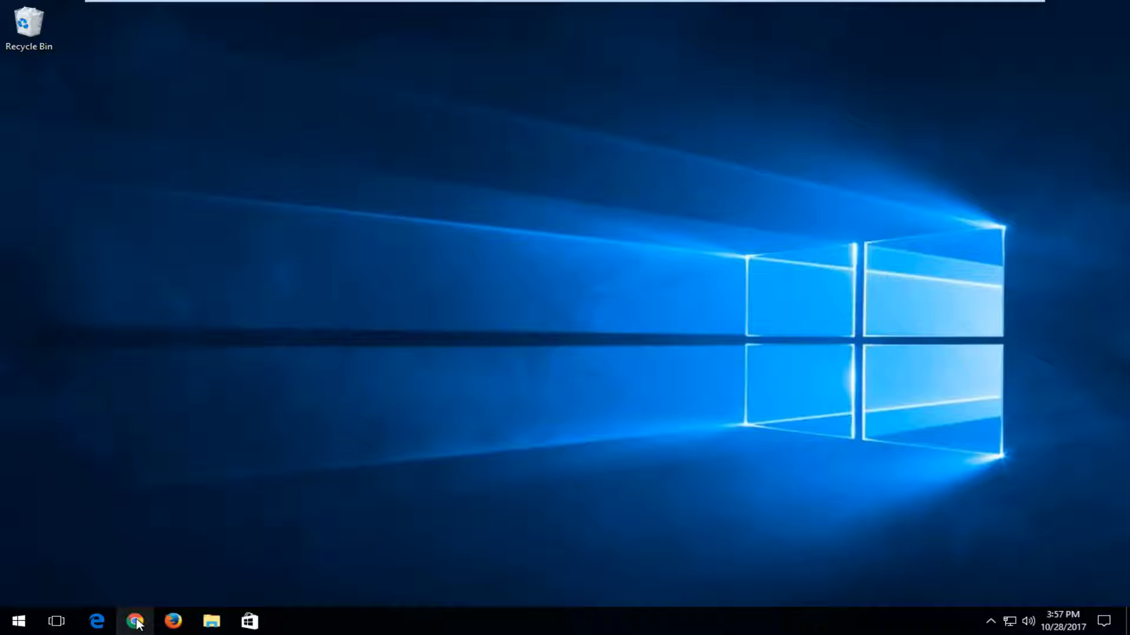
Step: Google 'mscvp140.dll download' in Chrome and open the DLL-files.com result
click(135, 621)
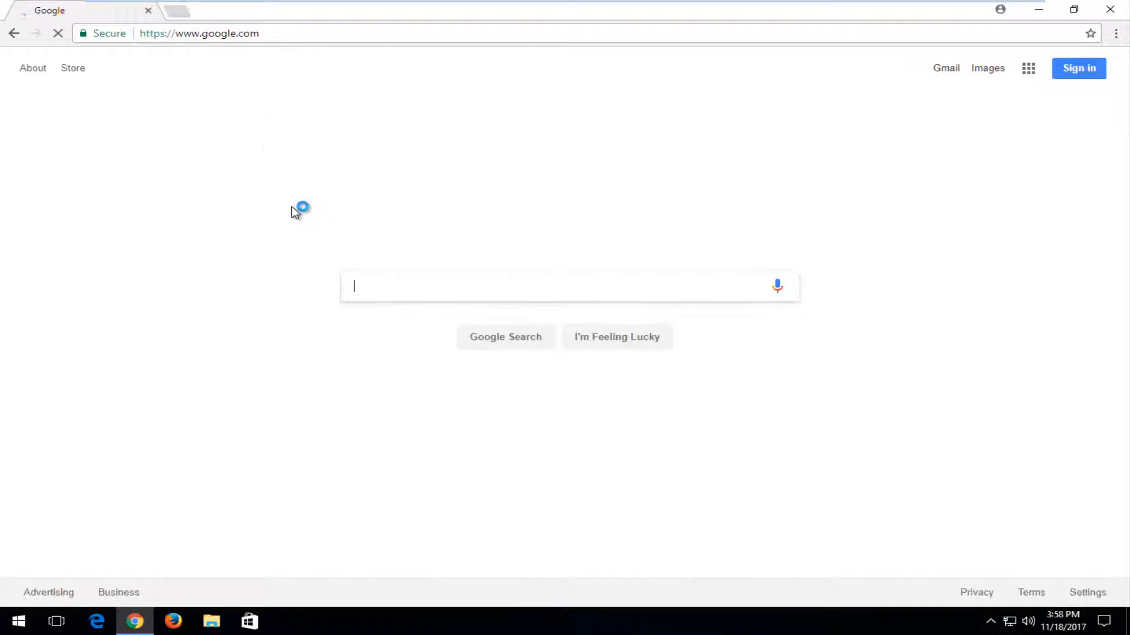
text(ms)
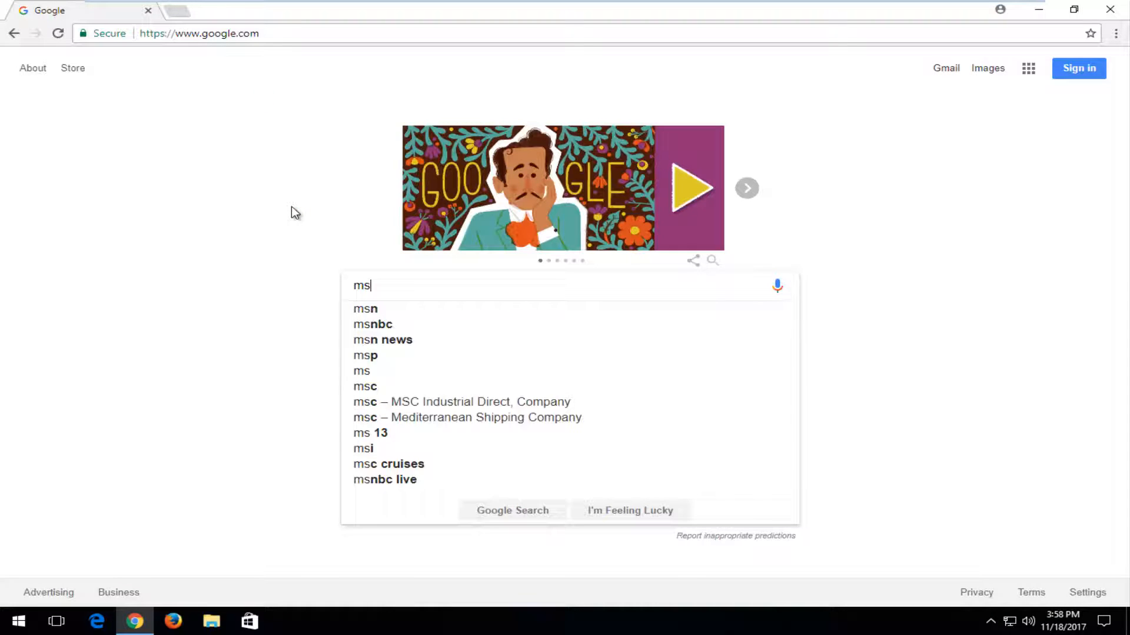
text(cvp140)
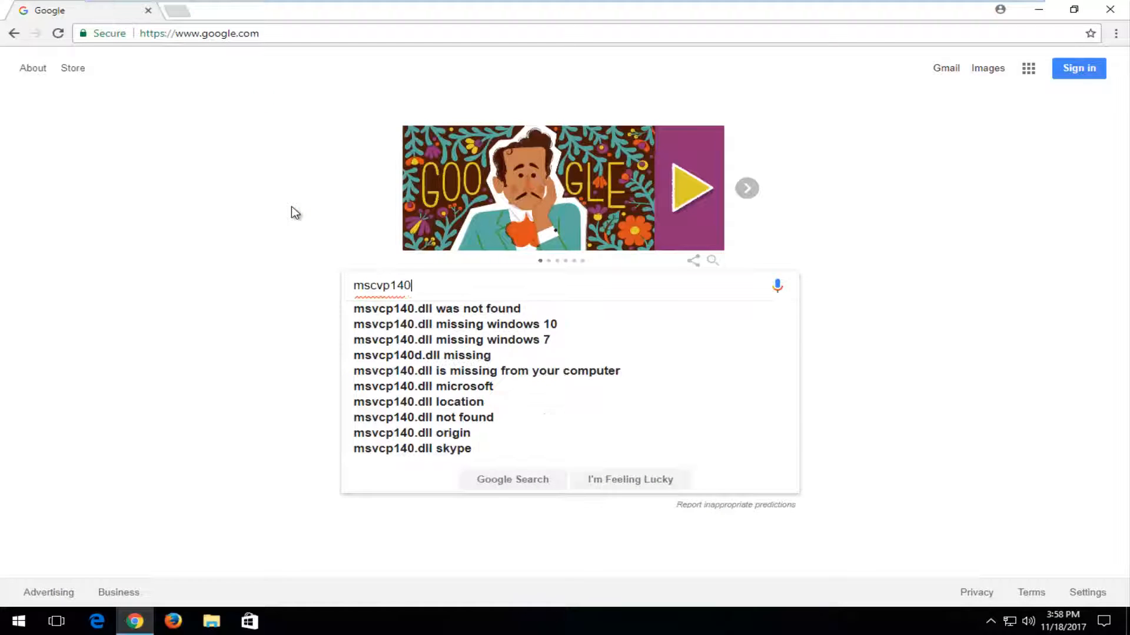
text(.dll)
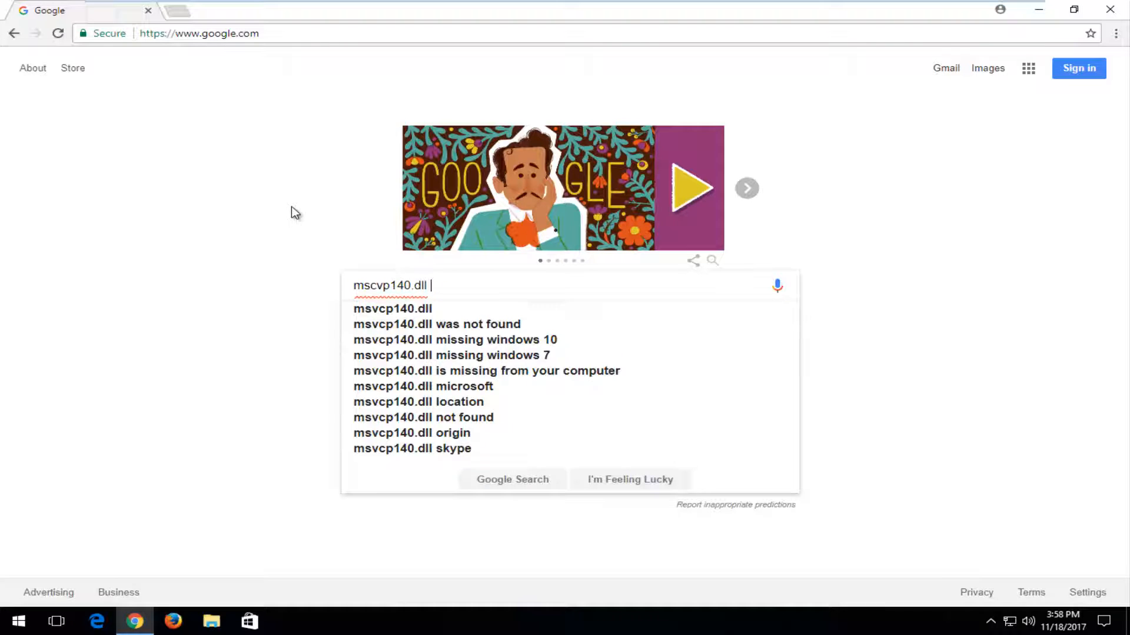
text(download)
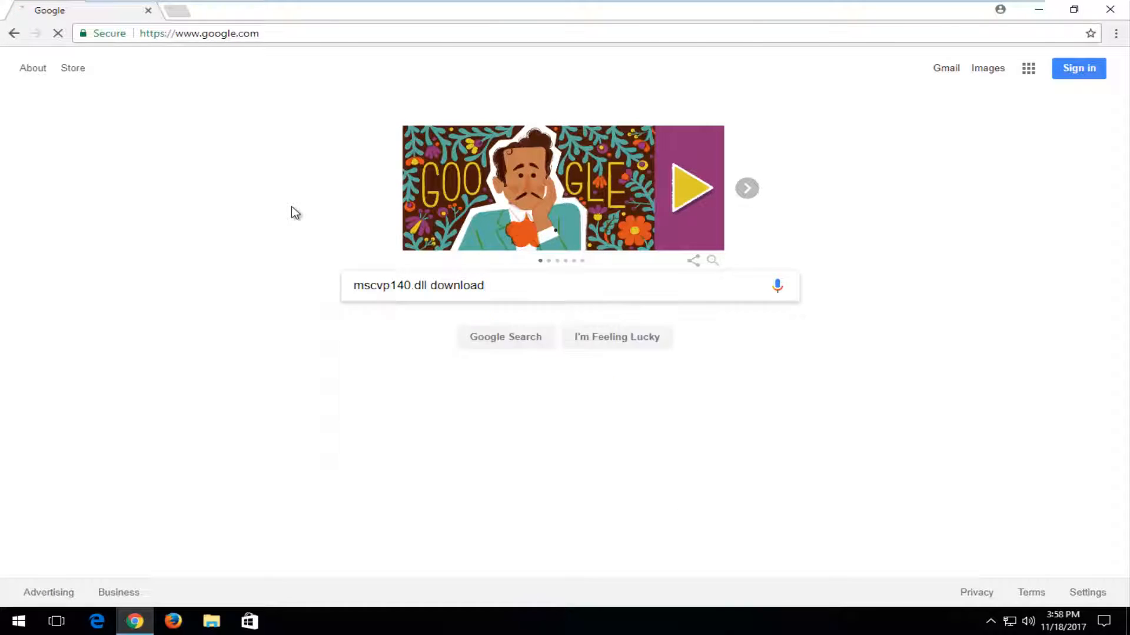
click(505, 337)
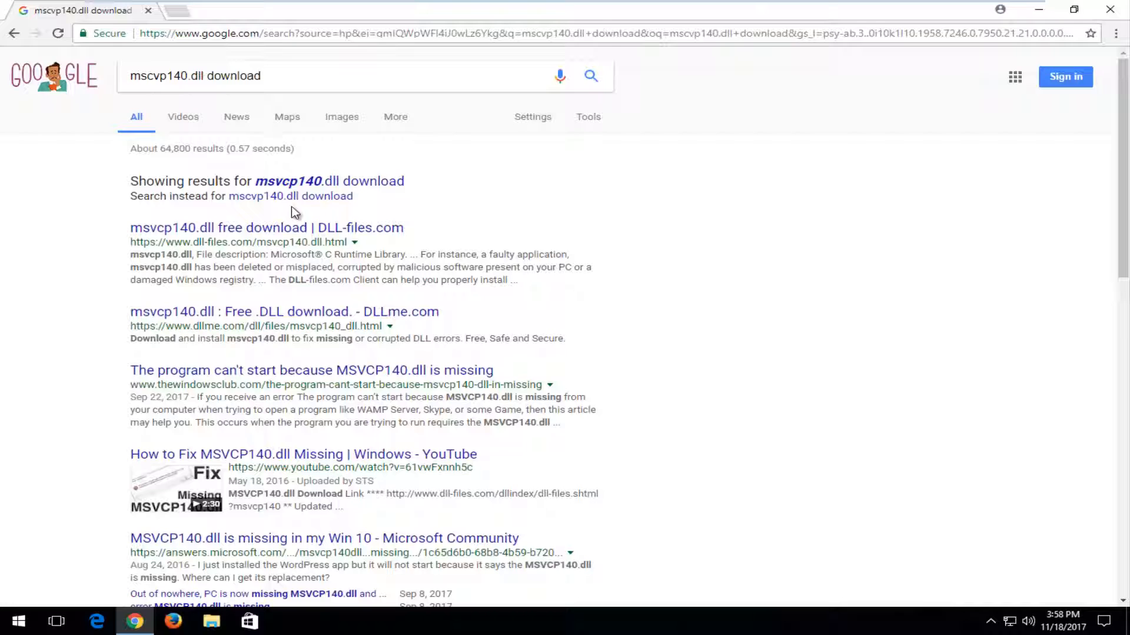
mouse_move(228, 241)
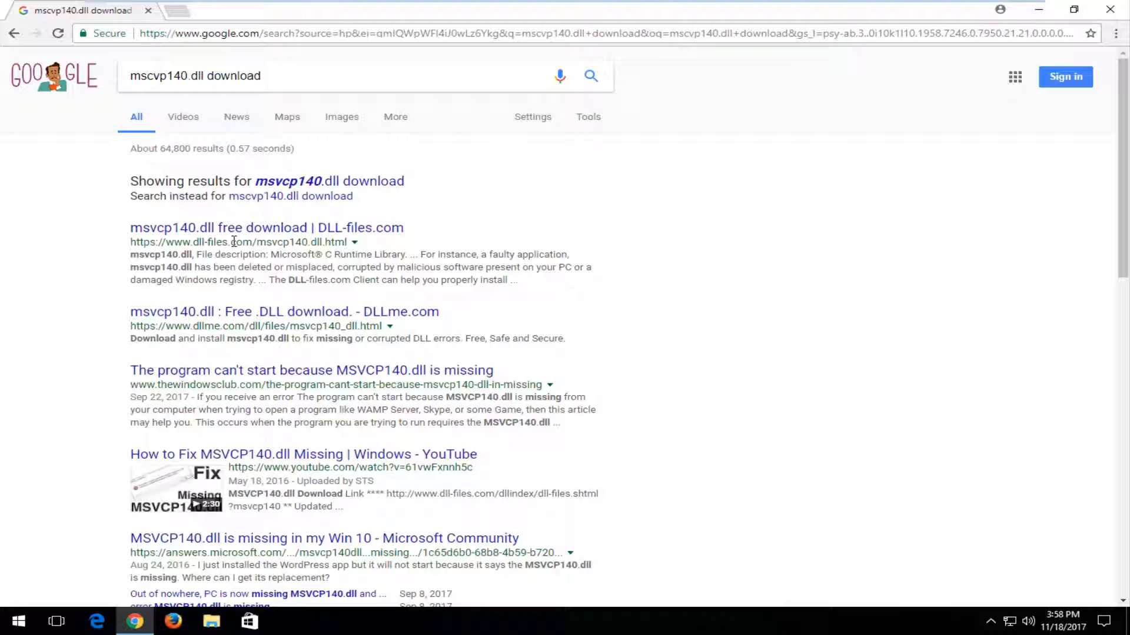
mouse_move(113, 233)
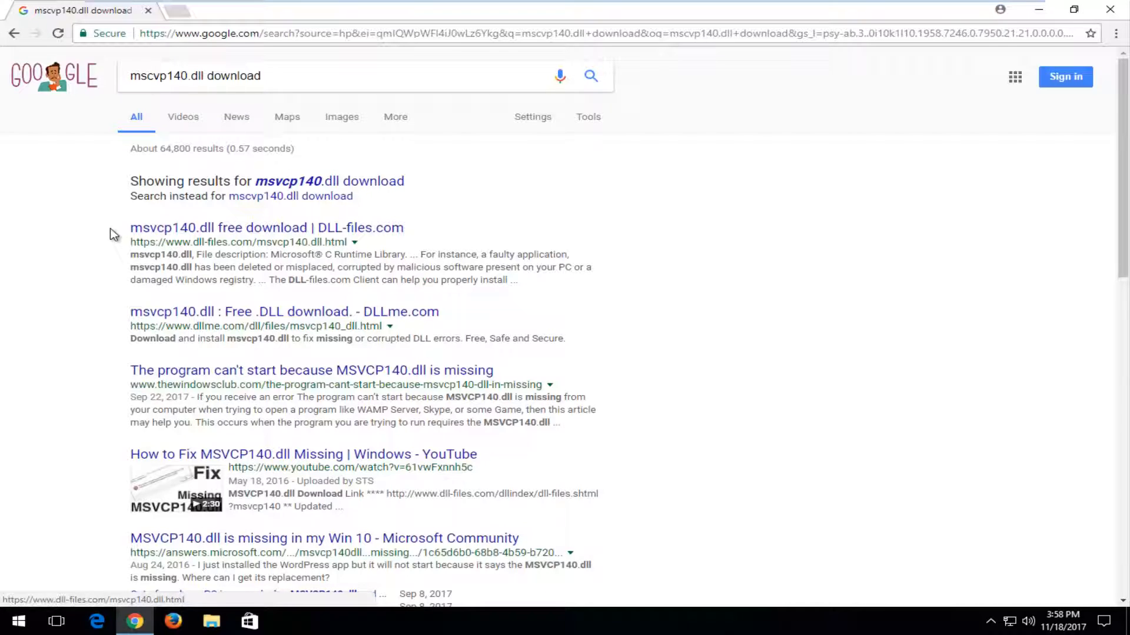
click(266, 228)
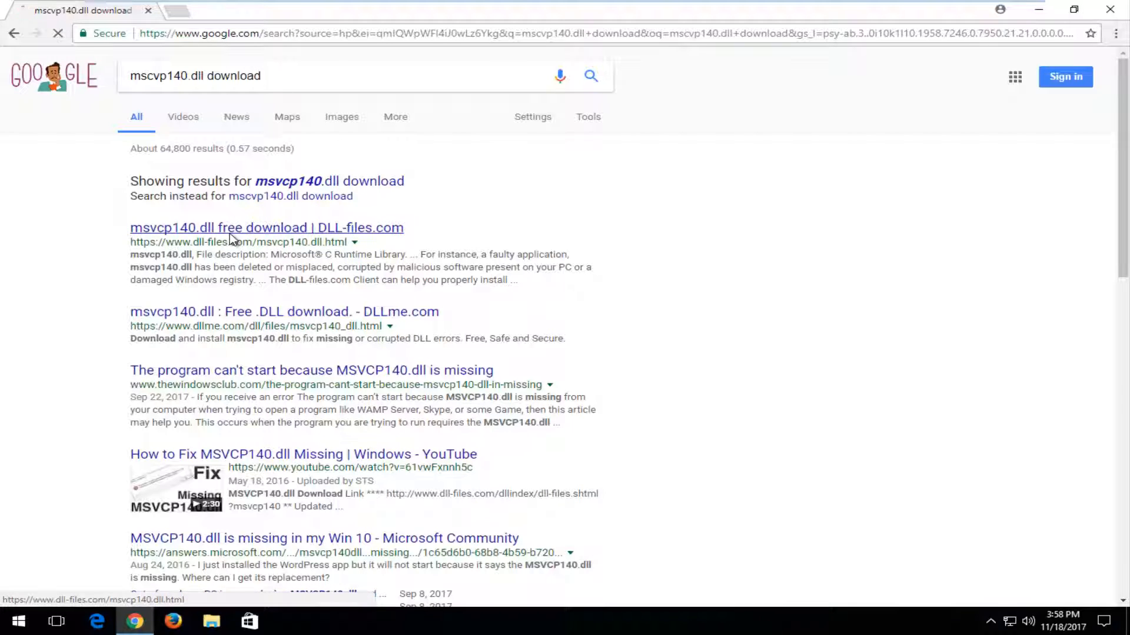
Step: Download the 64-bit 14.0.23026.0 msvcp140.dll as msvcp140.zip from DLL-files.com
click(265, 227)
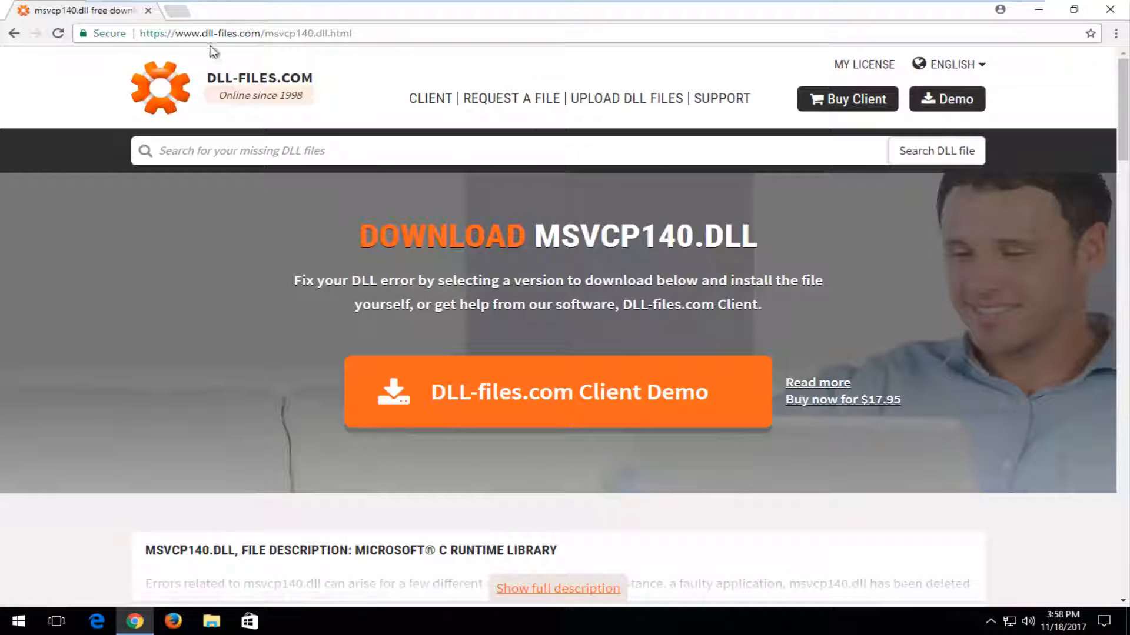
scroll(down, 3)
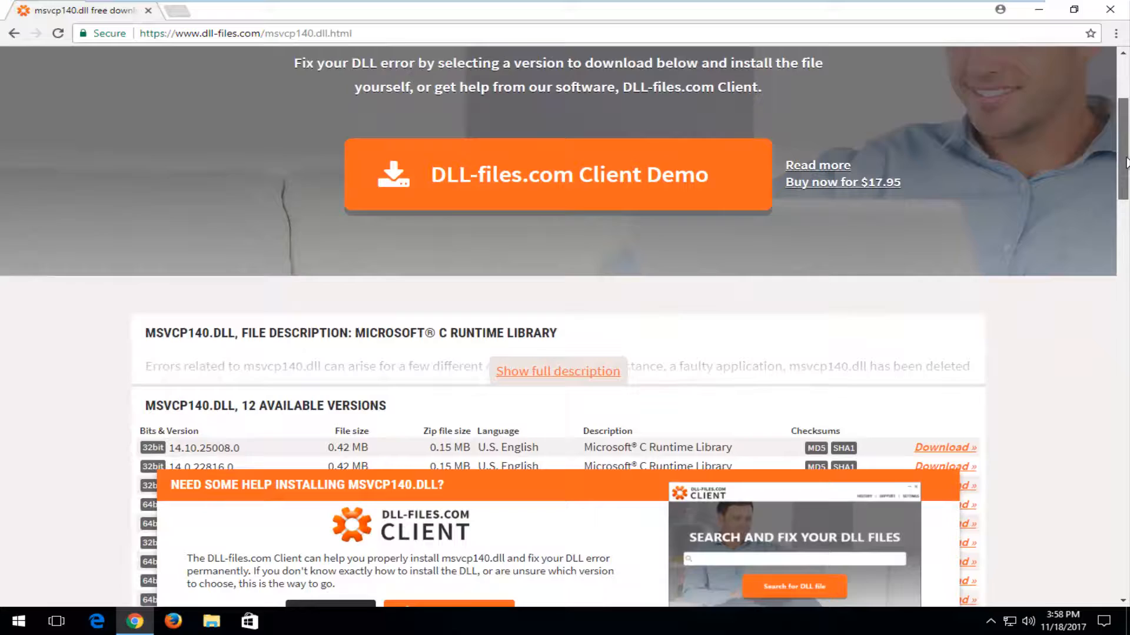
scroll(down, 3)
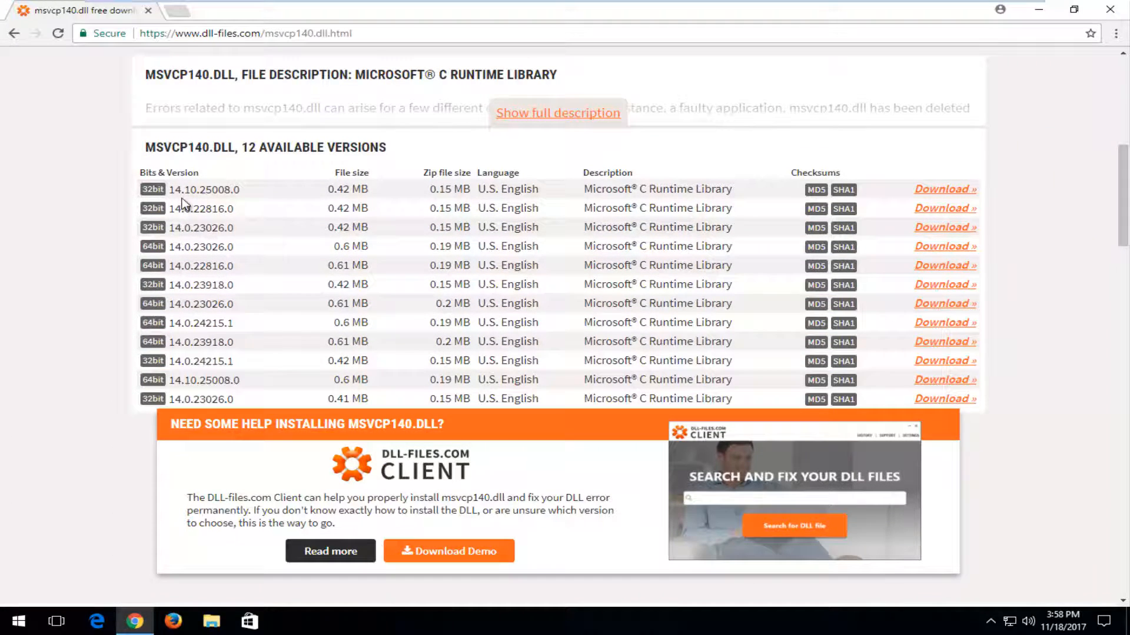
mouse_move(178, 229)
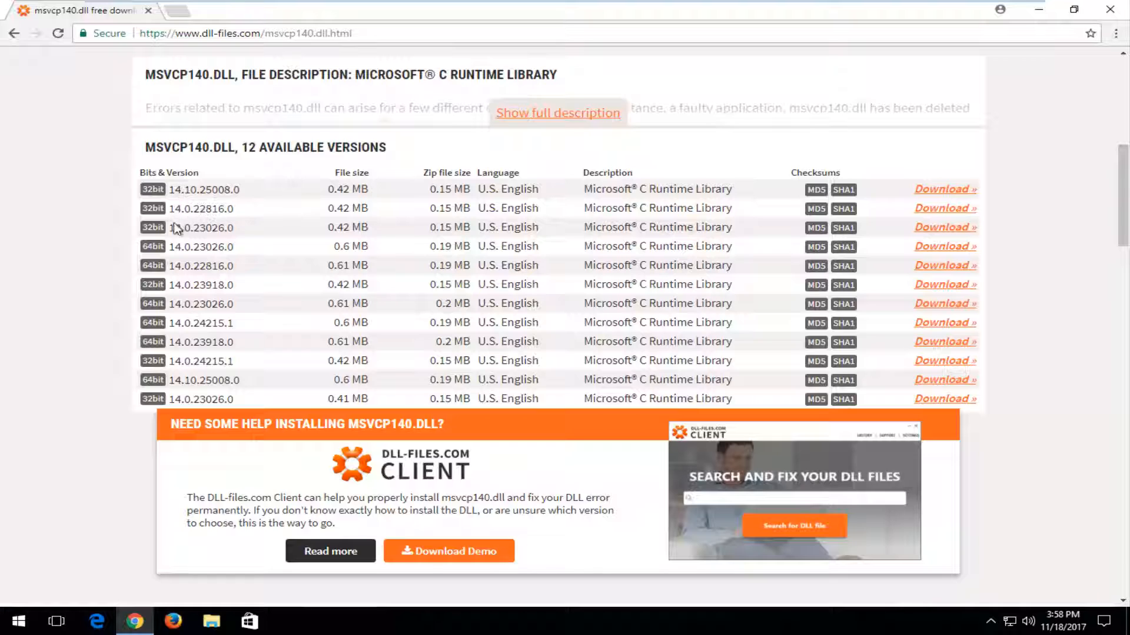
mouse_move(180, 248)
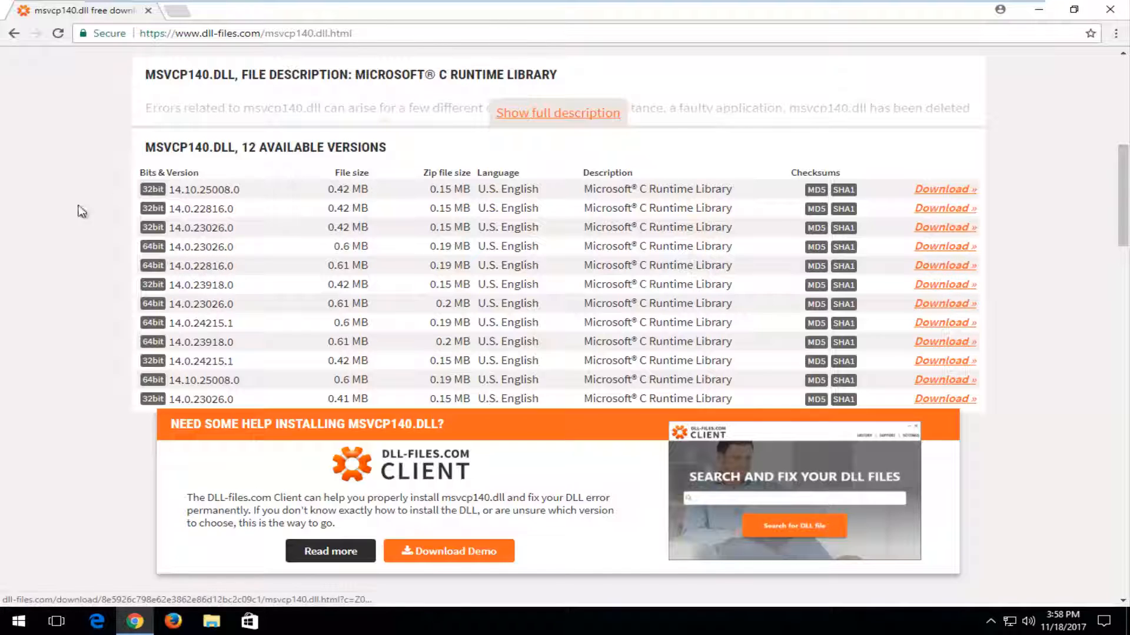
mouse_move(202, 202)
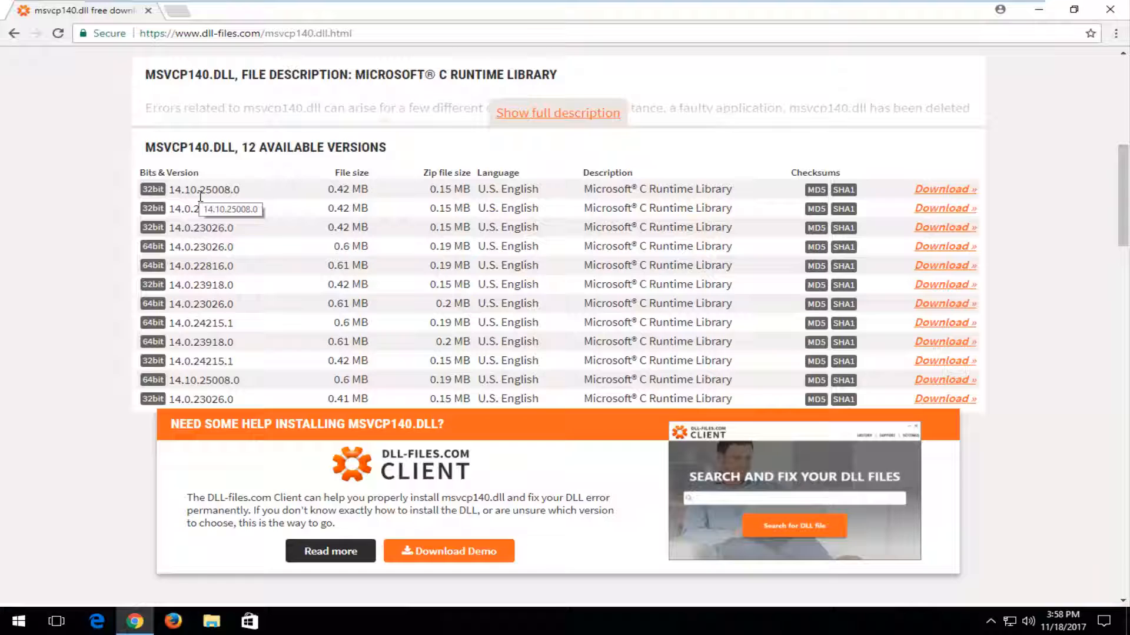
mouse_move(194, 224)
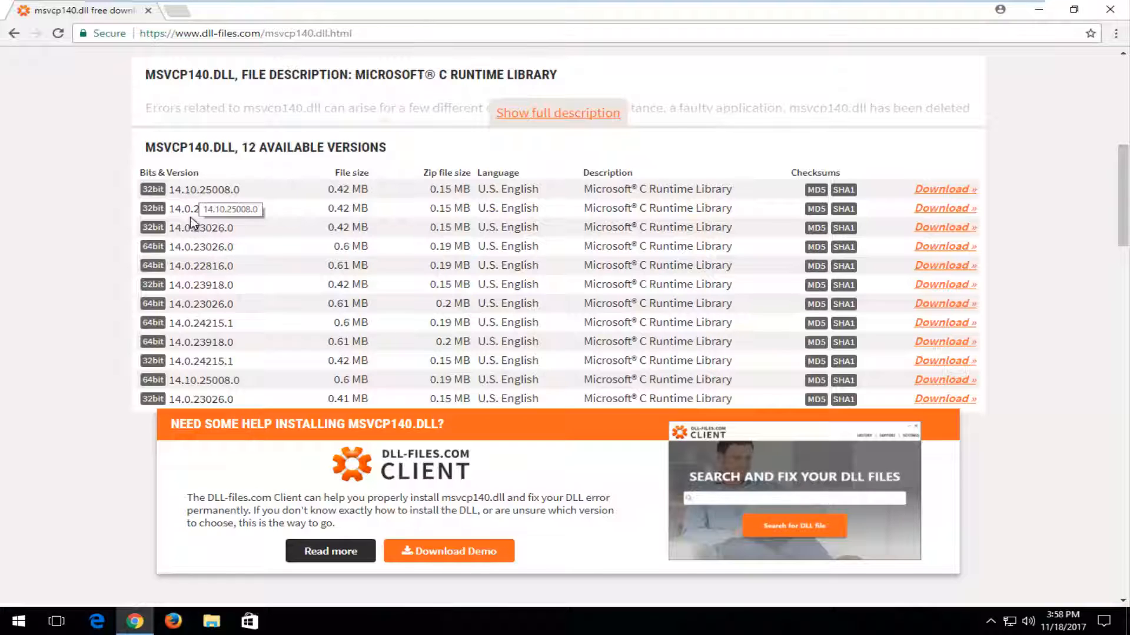
mouse_move(195, 256)
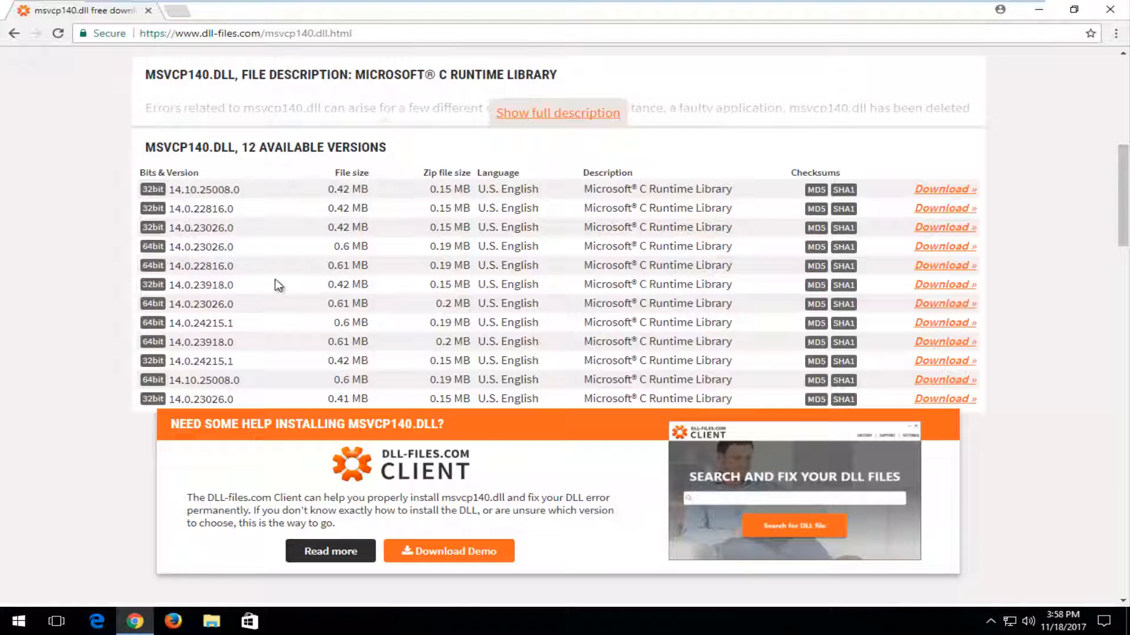
mouse_move(187, 220)
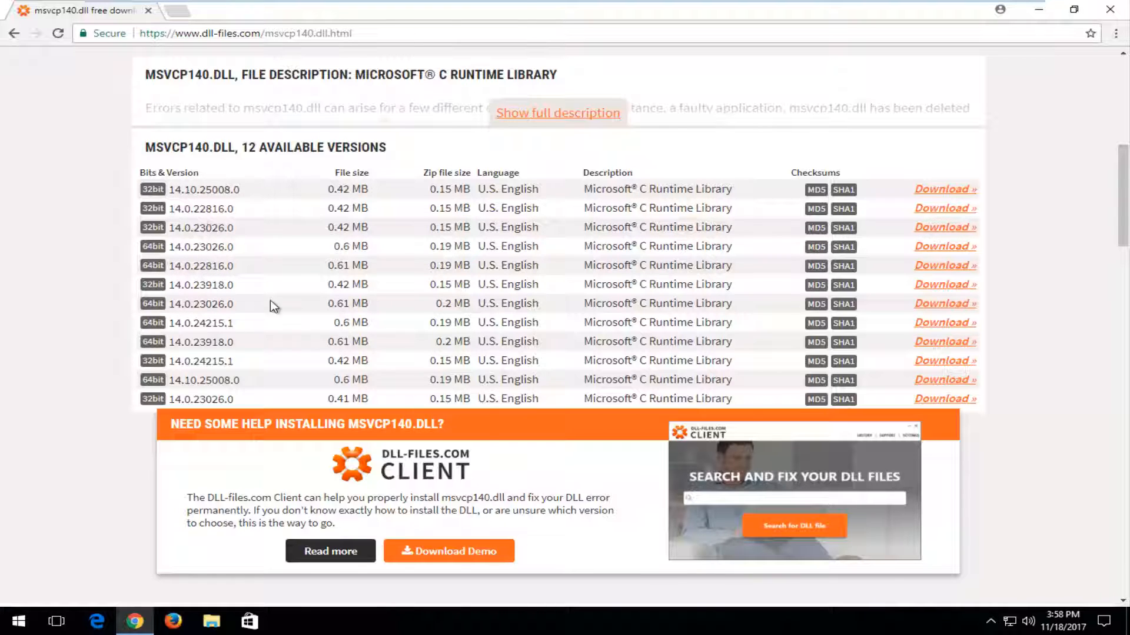
mouse_move(201, 246)
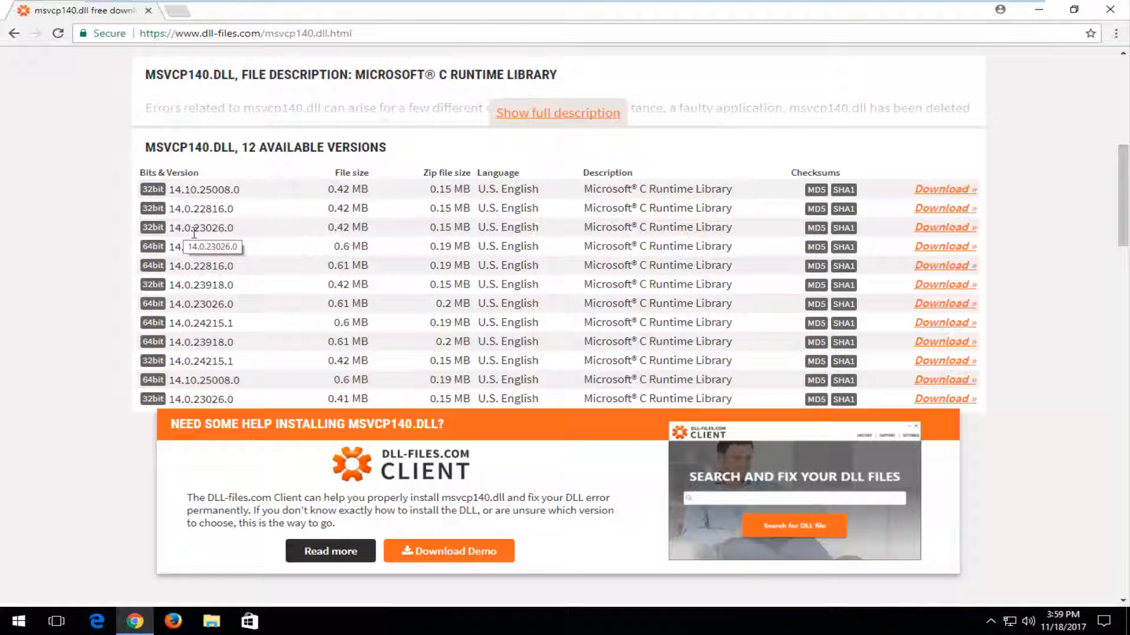
mouse_move(169, 252)
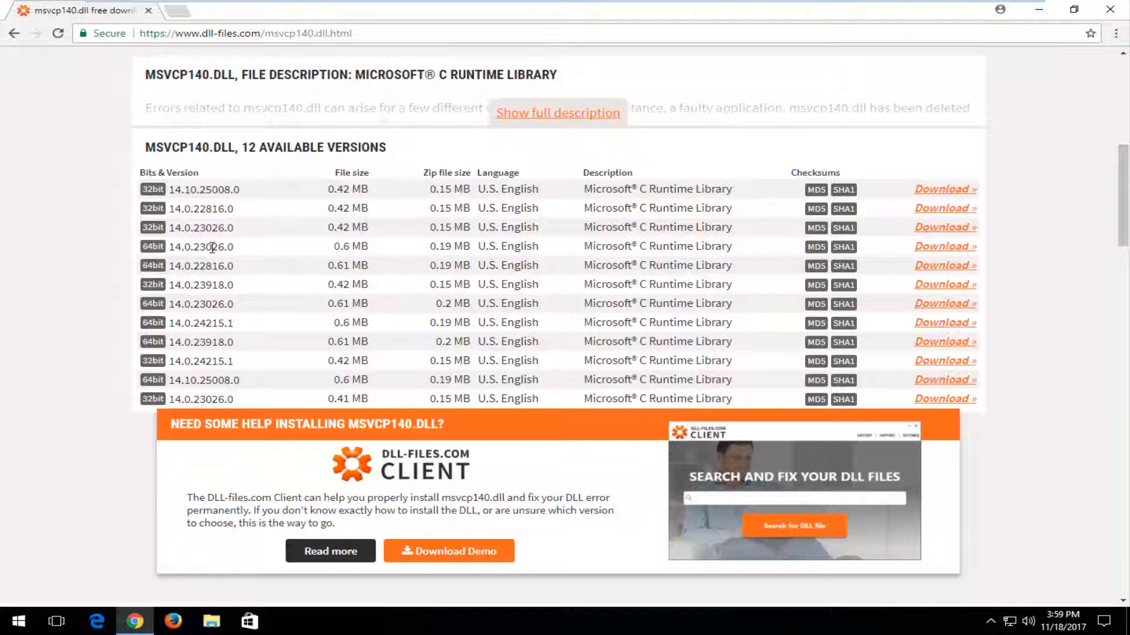
mouse_move(219, 259)
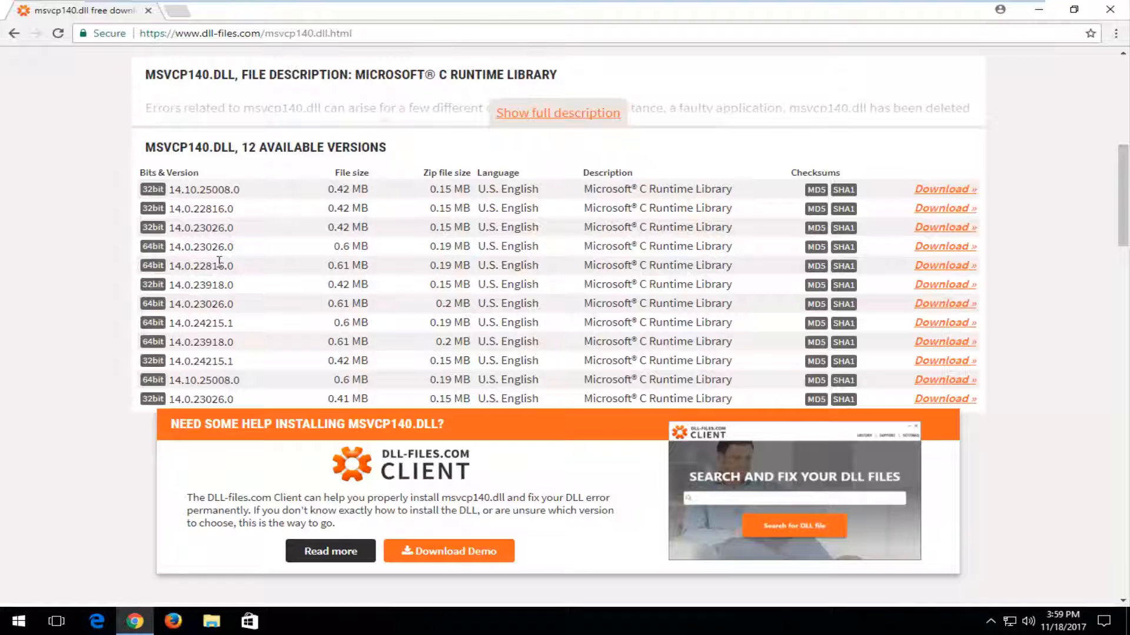
click(942, 246)
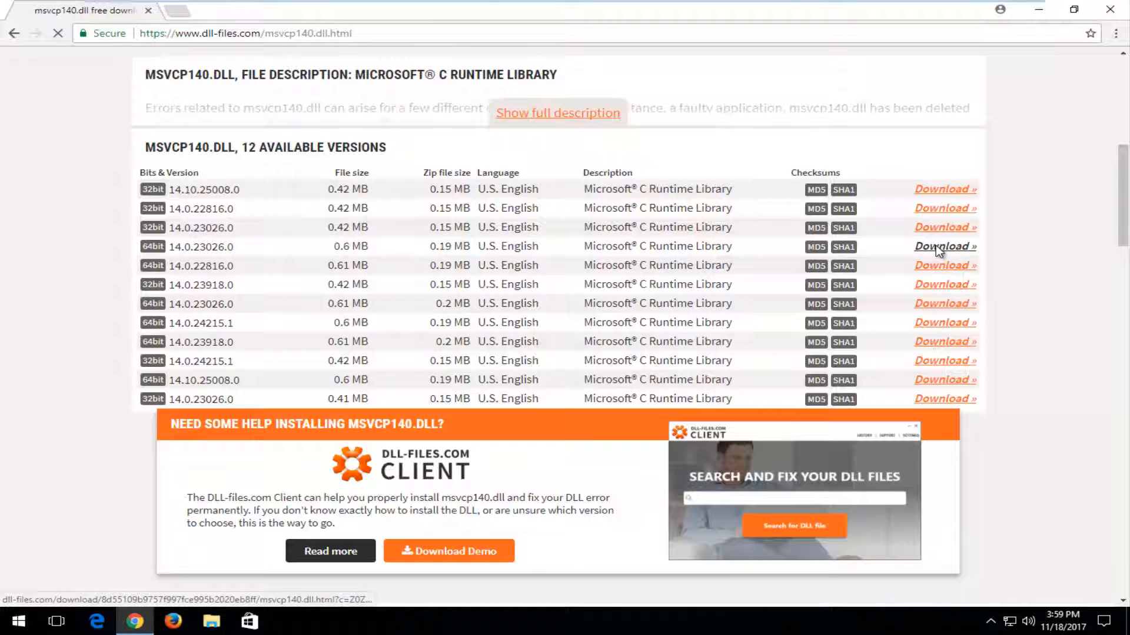
click(944, 246)
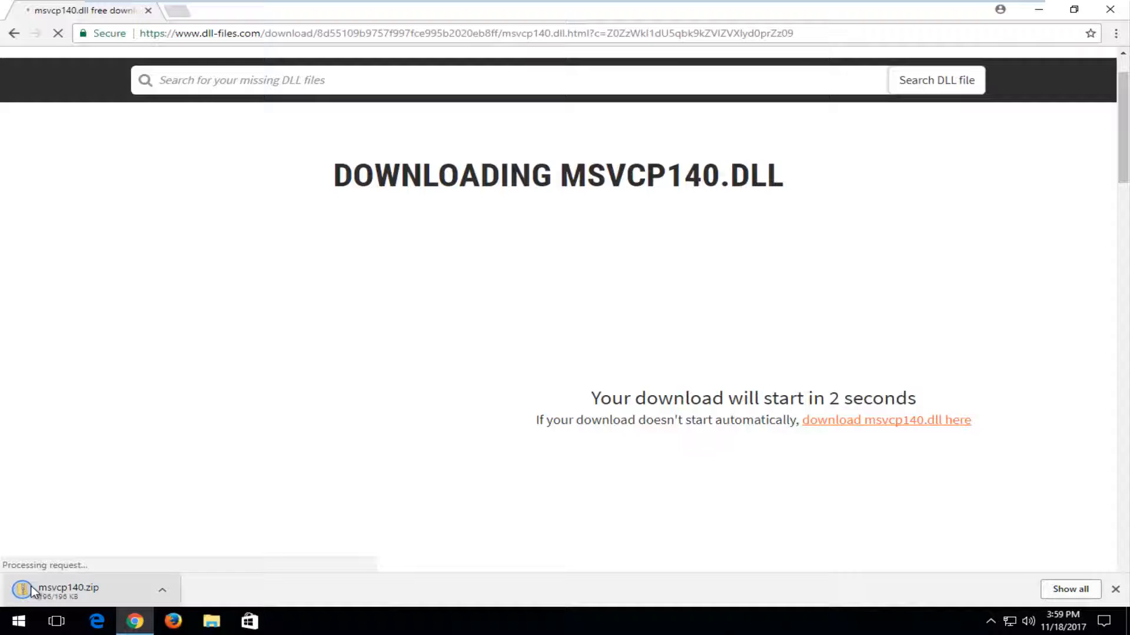
Step: Reveal msvcp140.zip from Chrome downloads and drag it onto the desktop below the Recycle Bin
click(1070, 589)
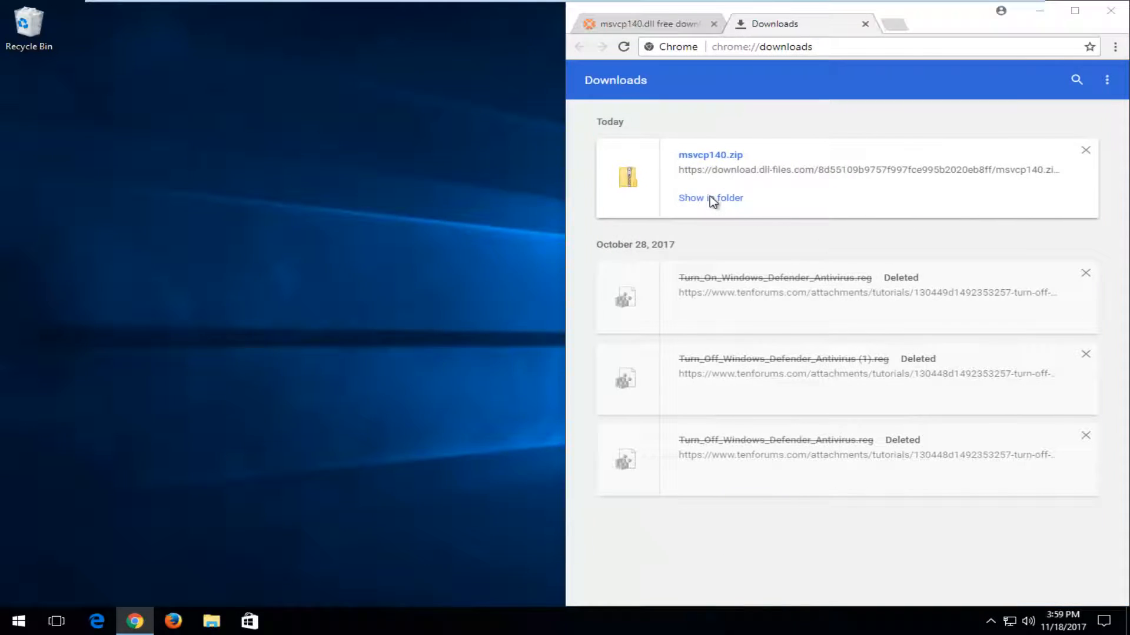
click(710, 198)
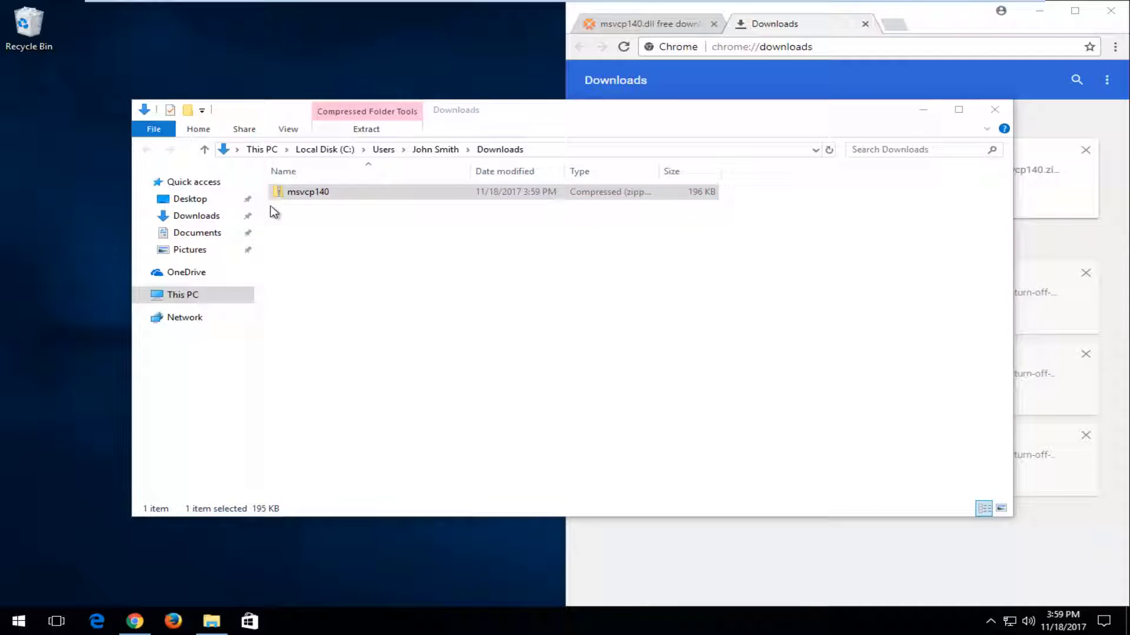
click(995, 110)
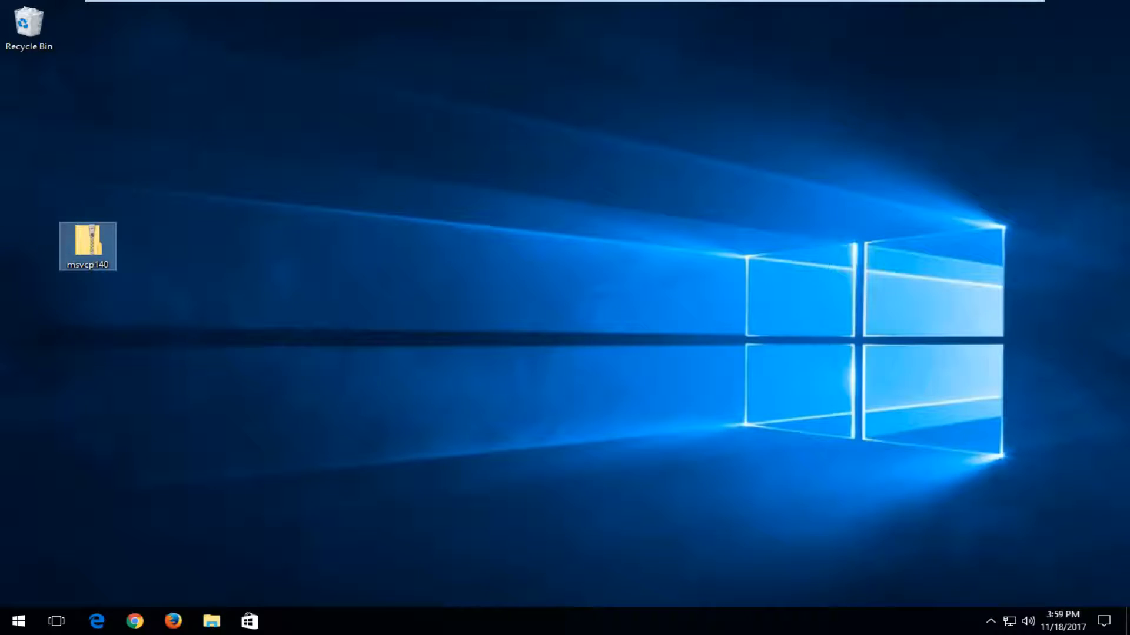
drag(87, 245, 28, 100)
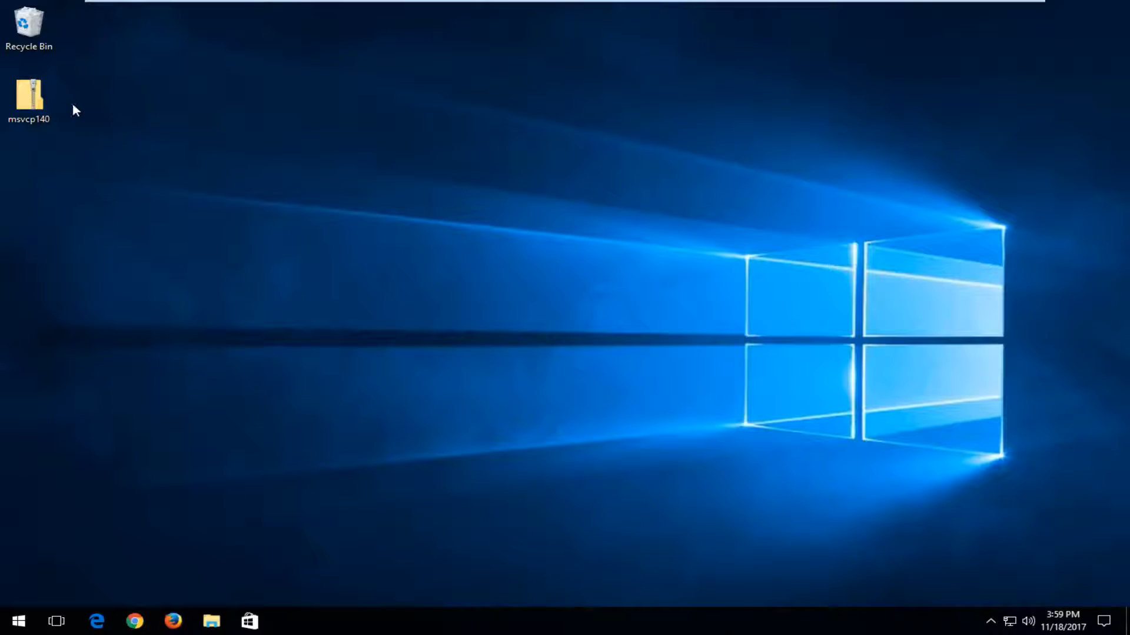
Step: Extract msvcp140.dll from msvcp140.zip onto the desktop and reposition its icon
double_click(29, 100)
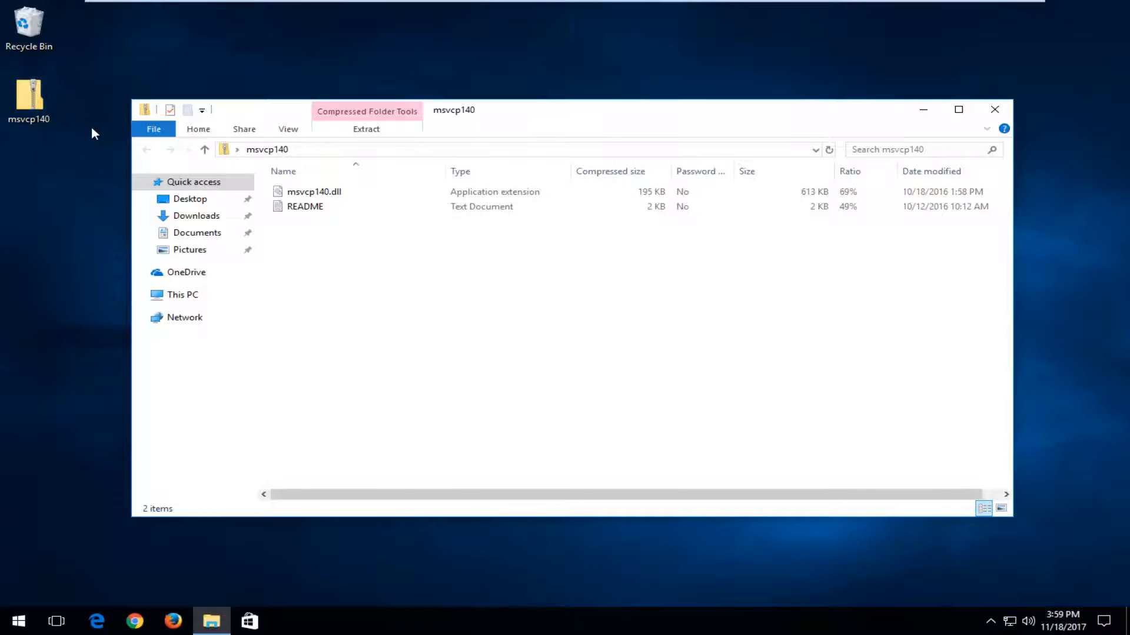
click(314, 191)
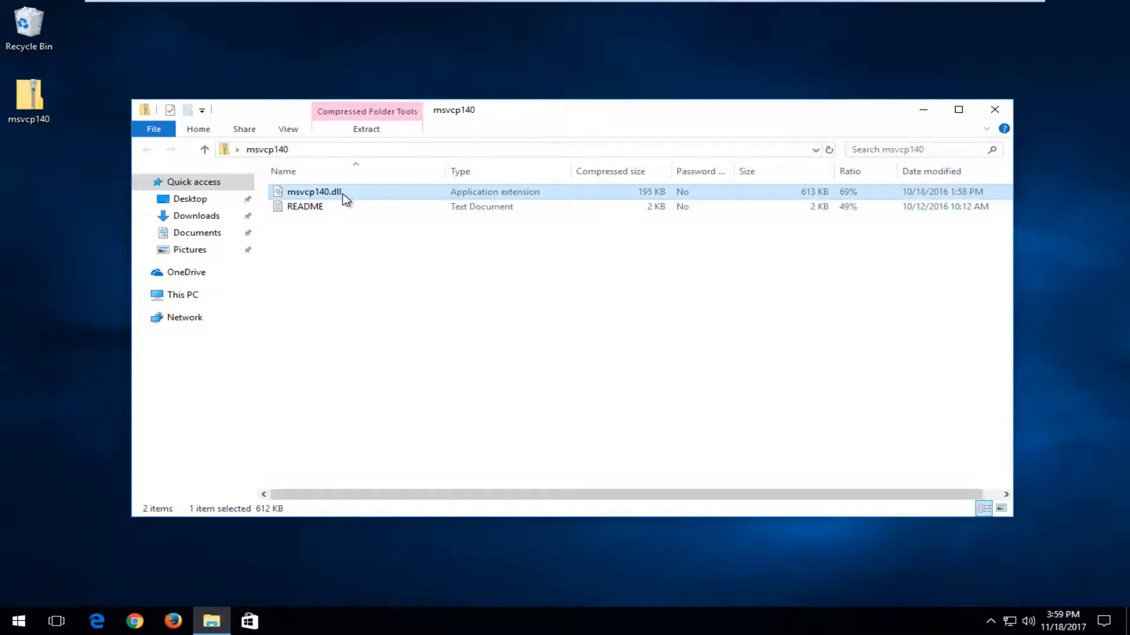
mouse_move(291, 202)
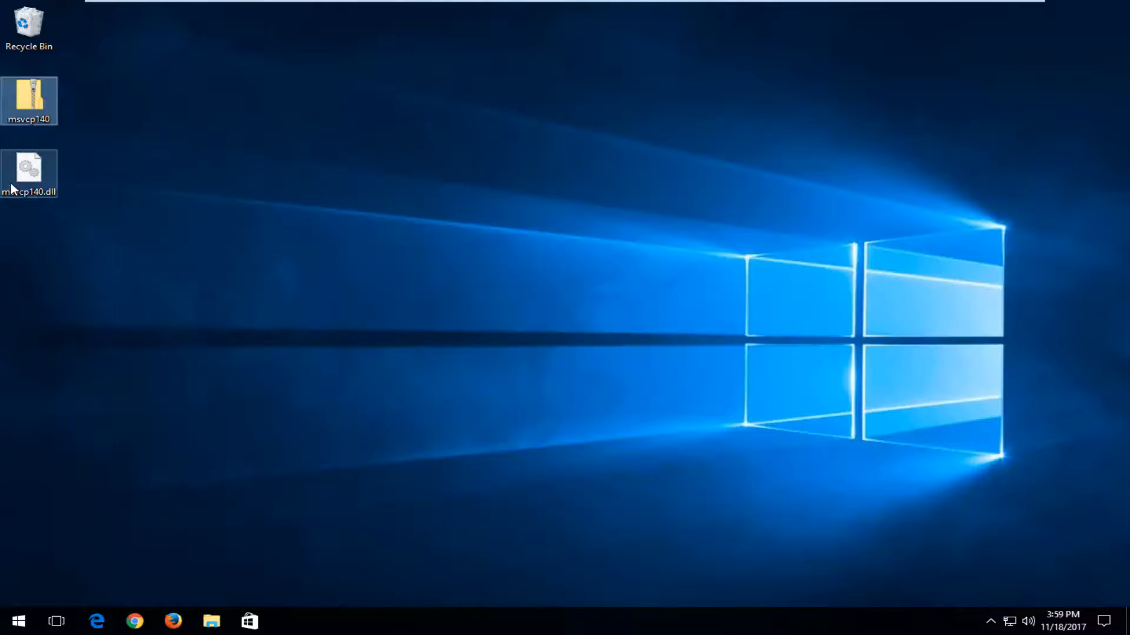
mouse_move(36, 173)
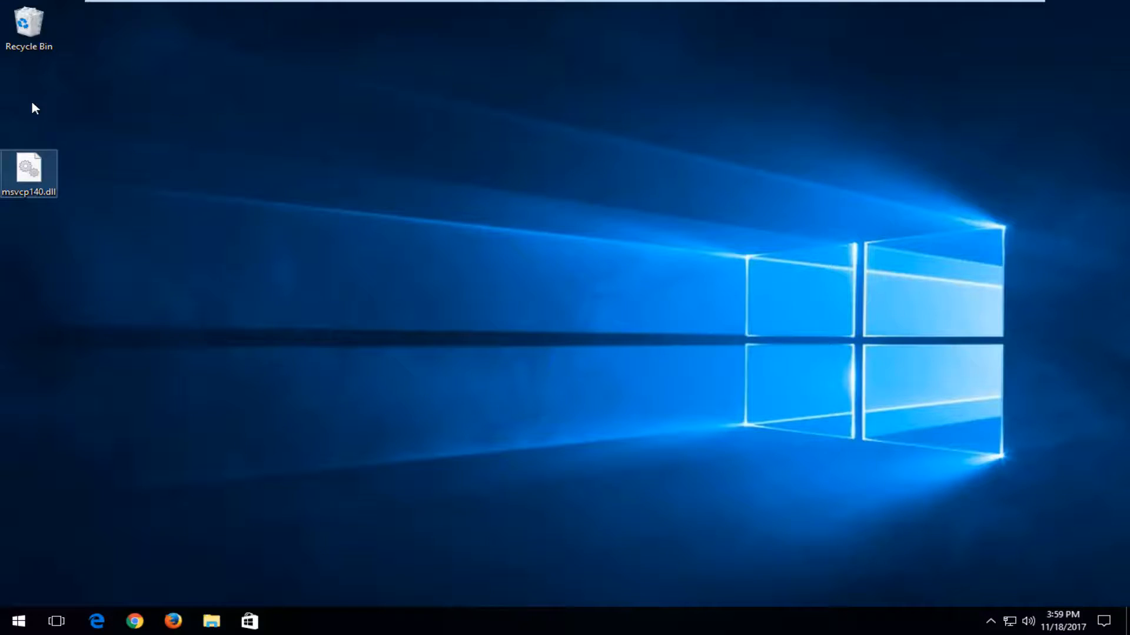
mouse_move(40, 164)
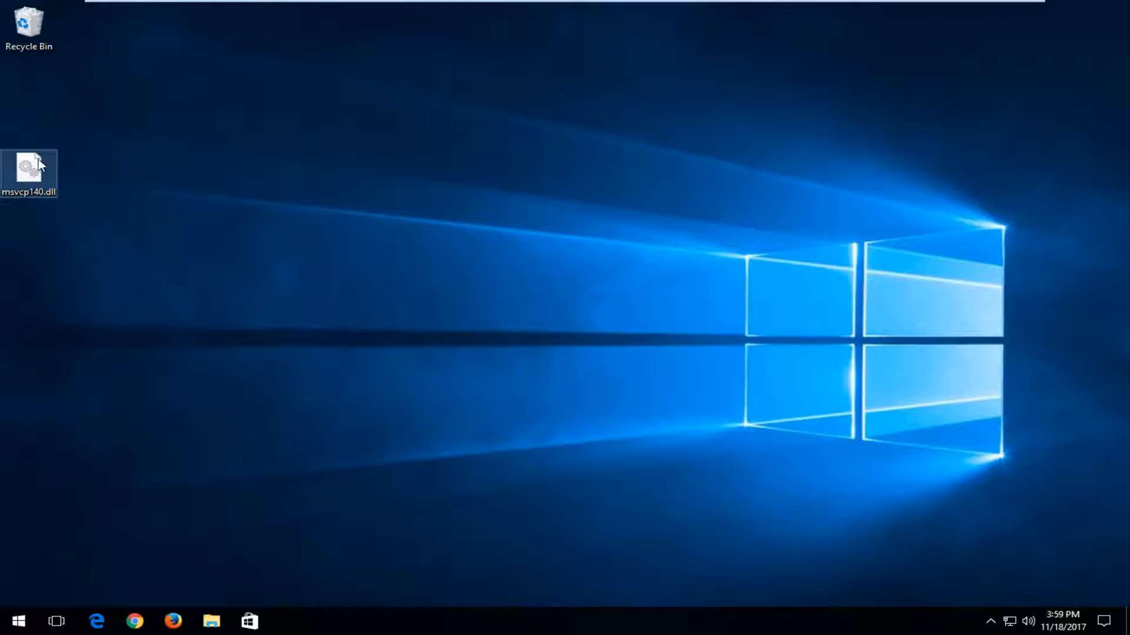
drag(29, 169, 206, 169)
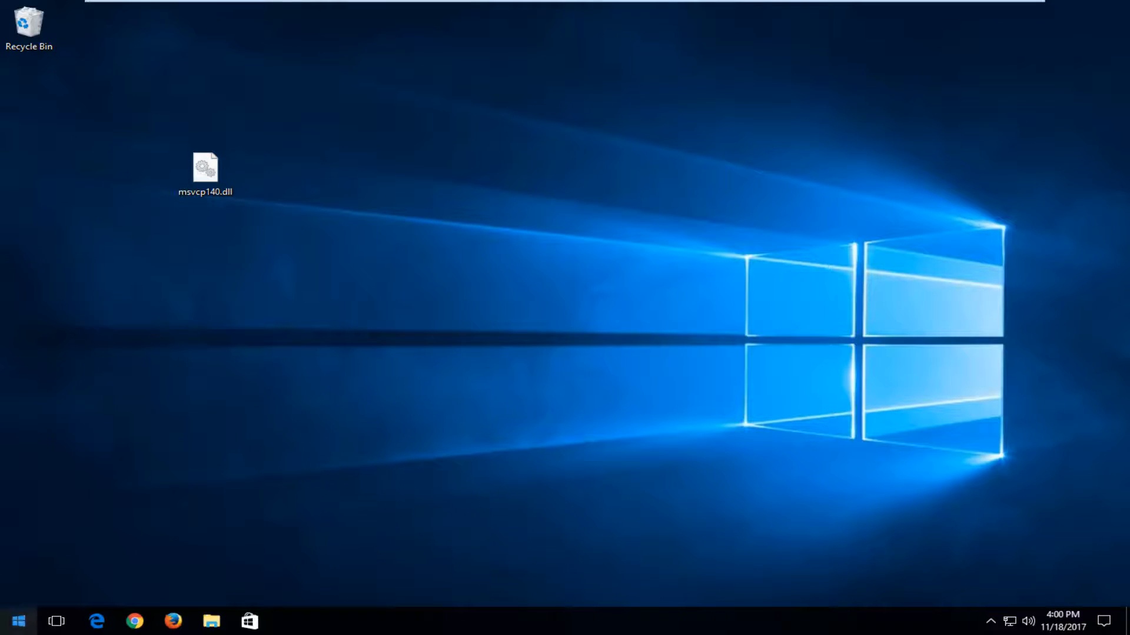
Step: Open This PC from Start search and browse into Local Disk (C:), selecting Windows
click(17, 620)
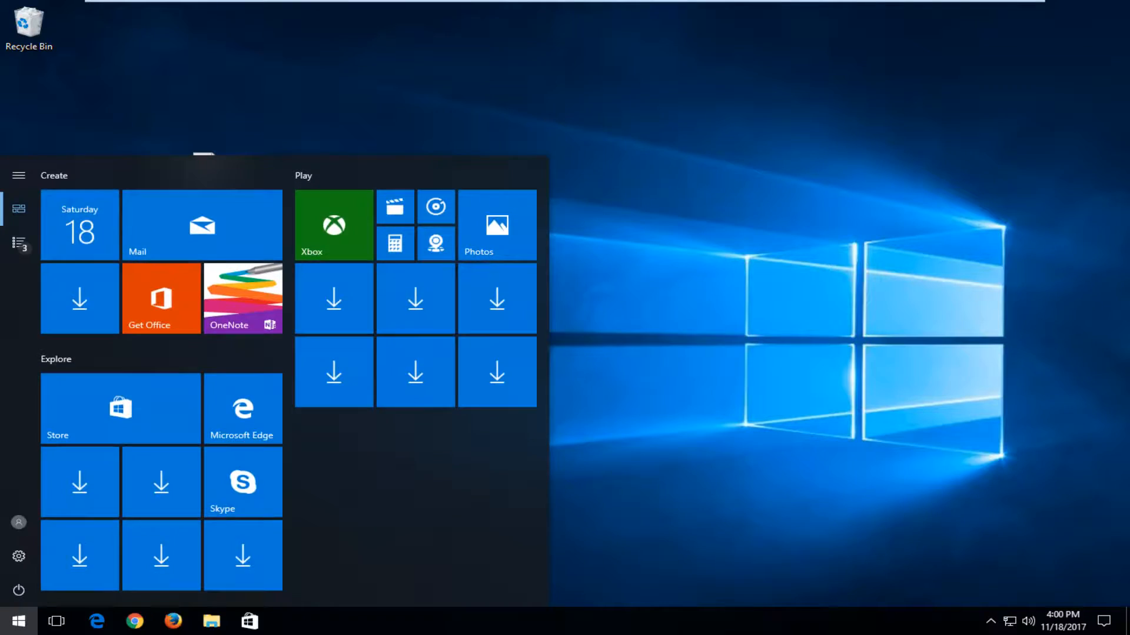
text(this pc)
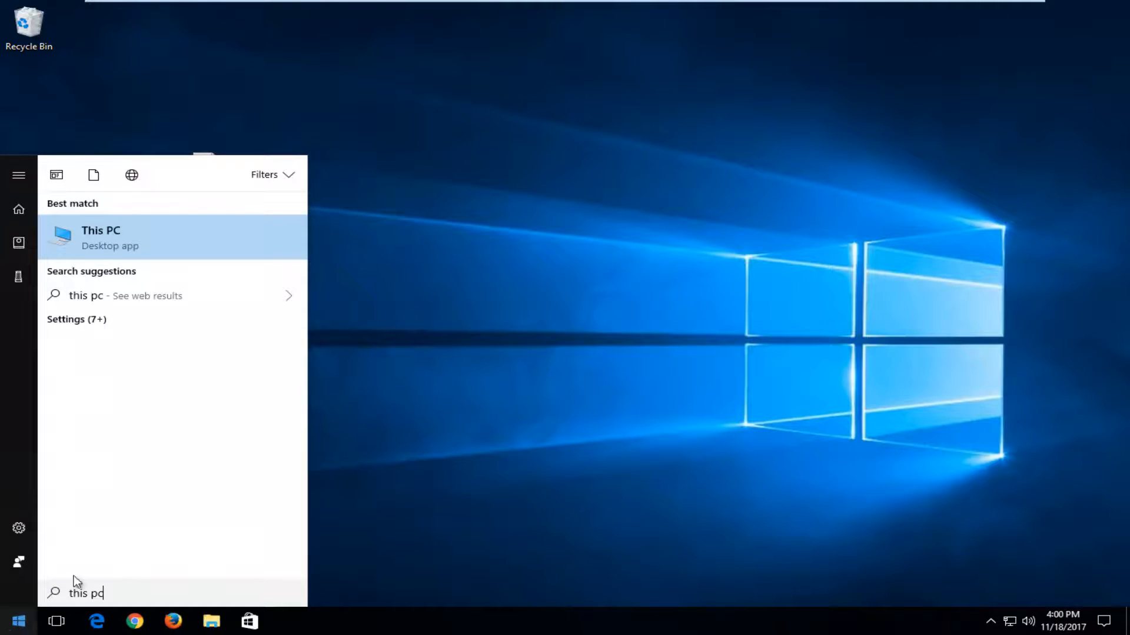
mouse_move(117, 247)
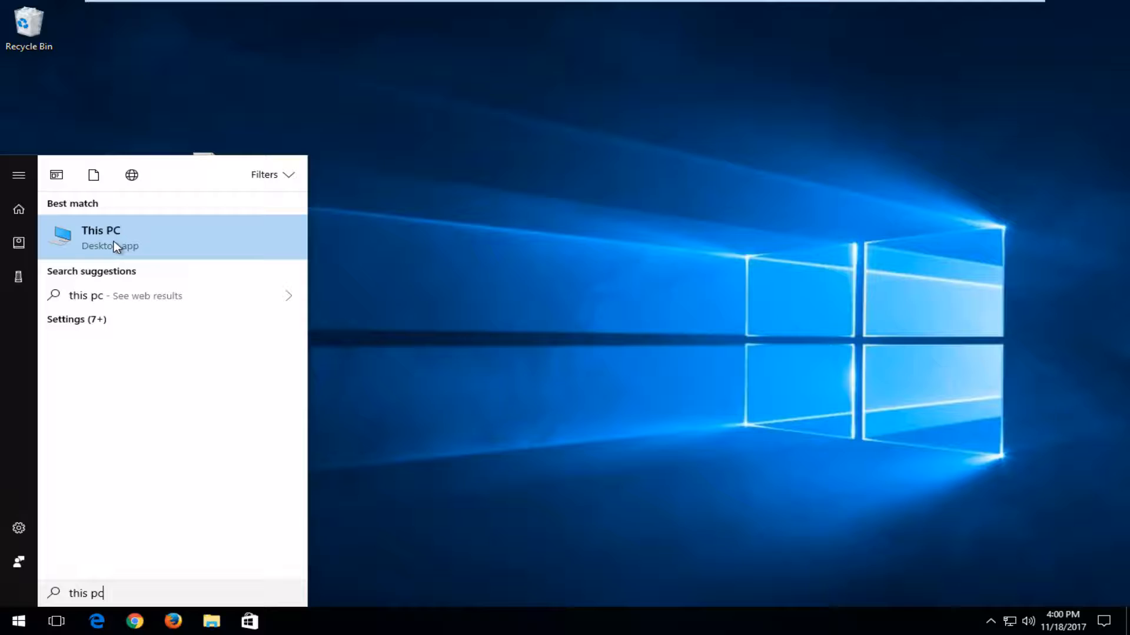
click(100, 238)
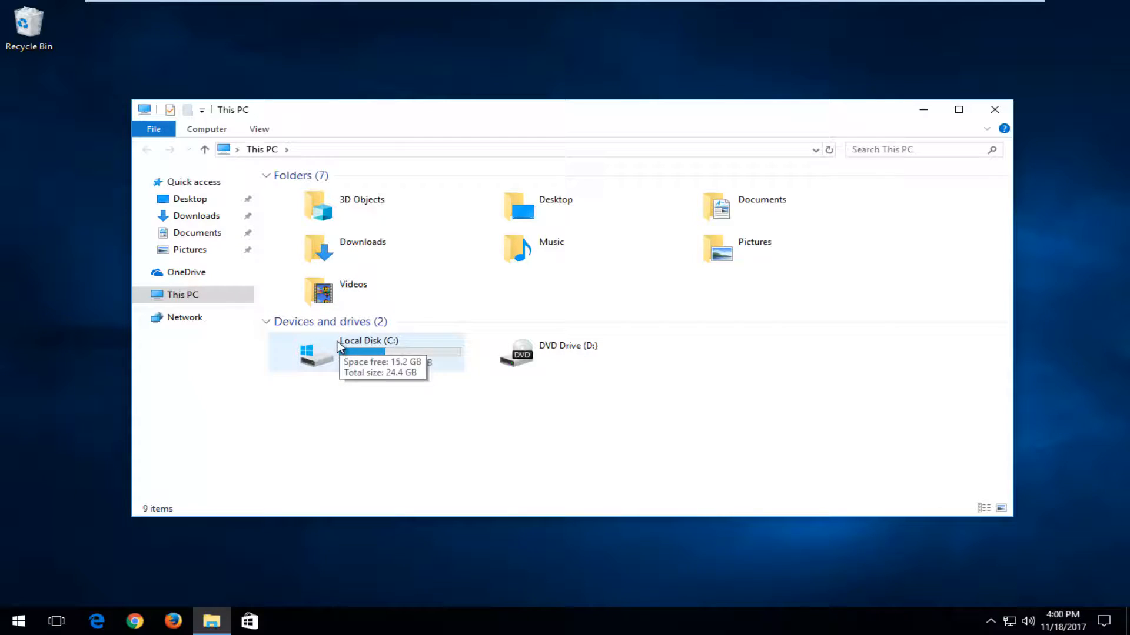
mouse_move(348, 378)
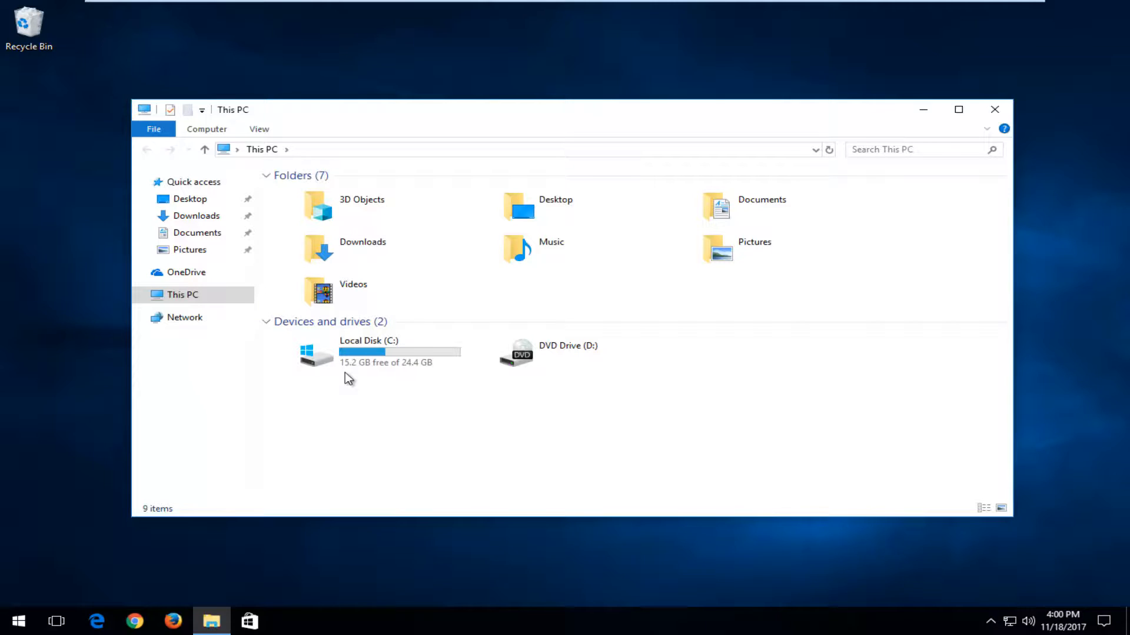
click(368, 353)
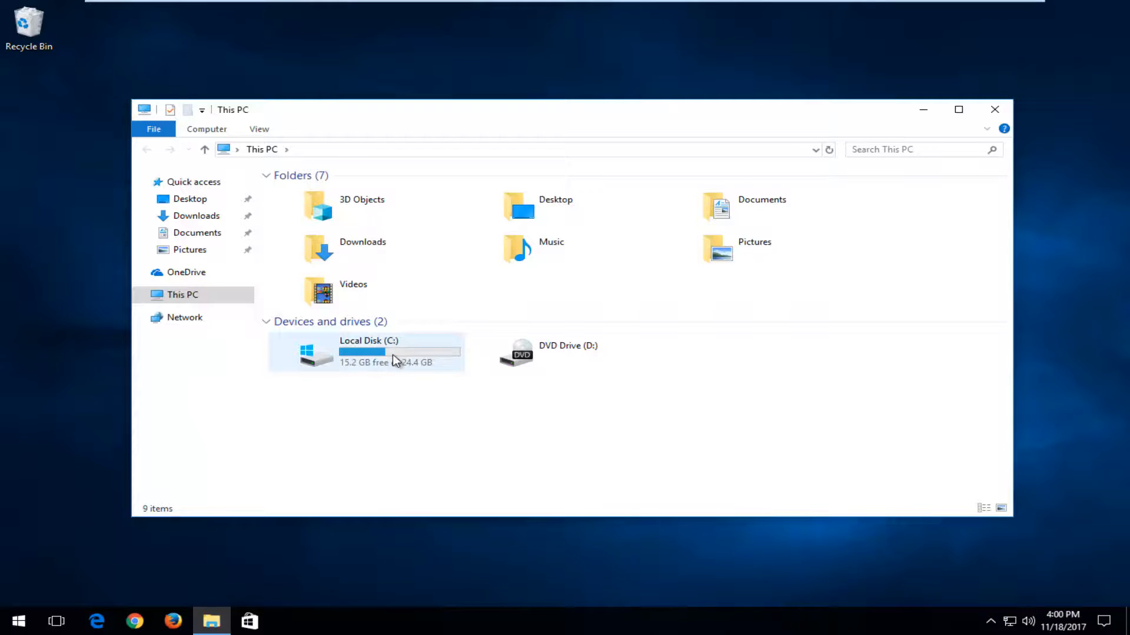
mouse_move(339, 353)
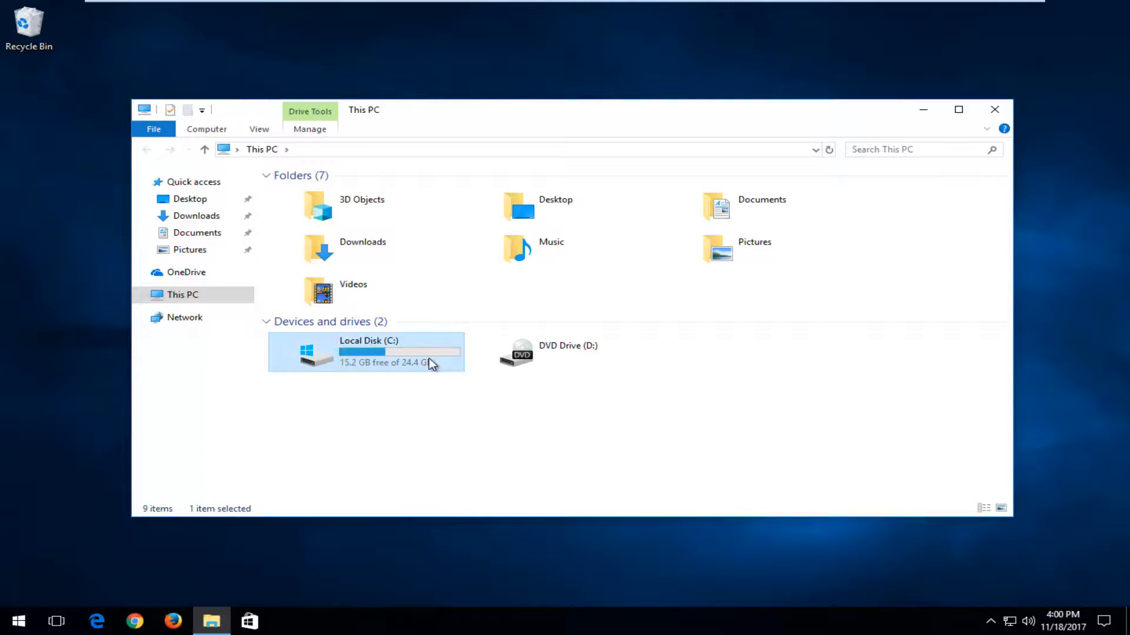
double_click(365, 352)
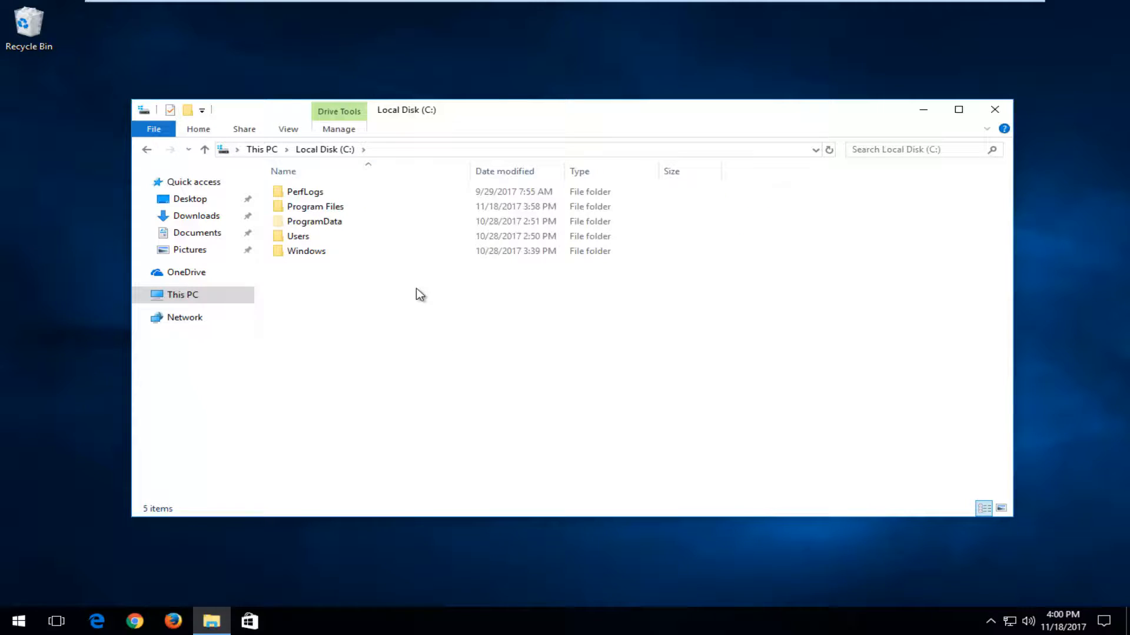
click(305, 251)
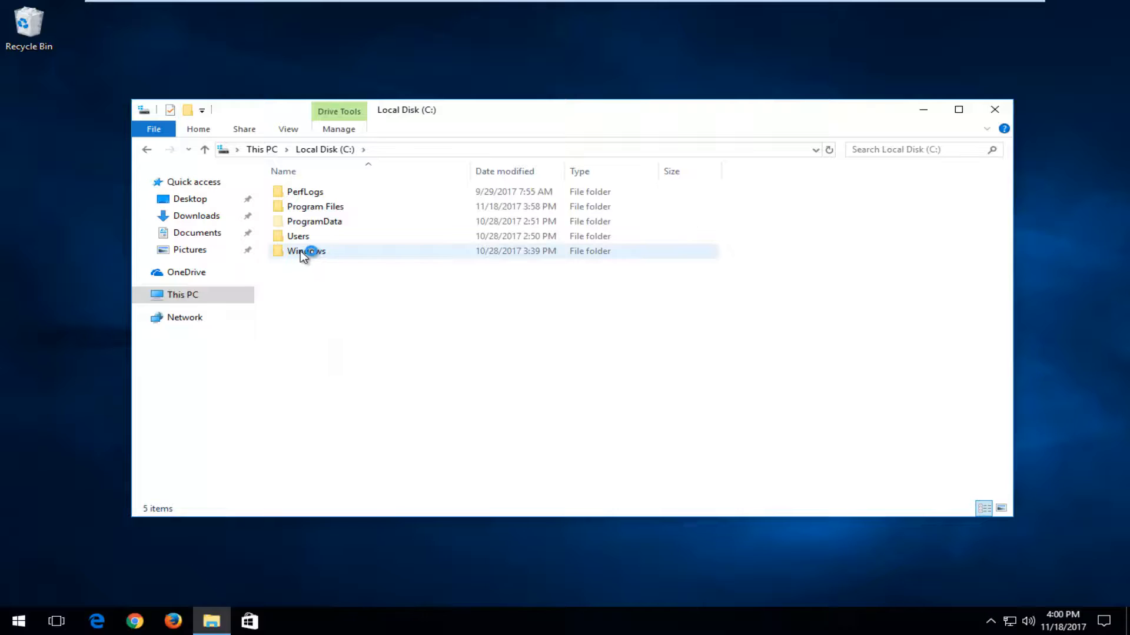
Step: Open C:\Windows and move msvcp140.dll into System32, granting administrator permission
double_click(305, 250)
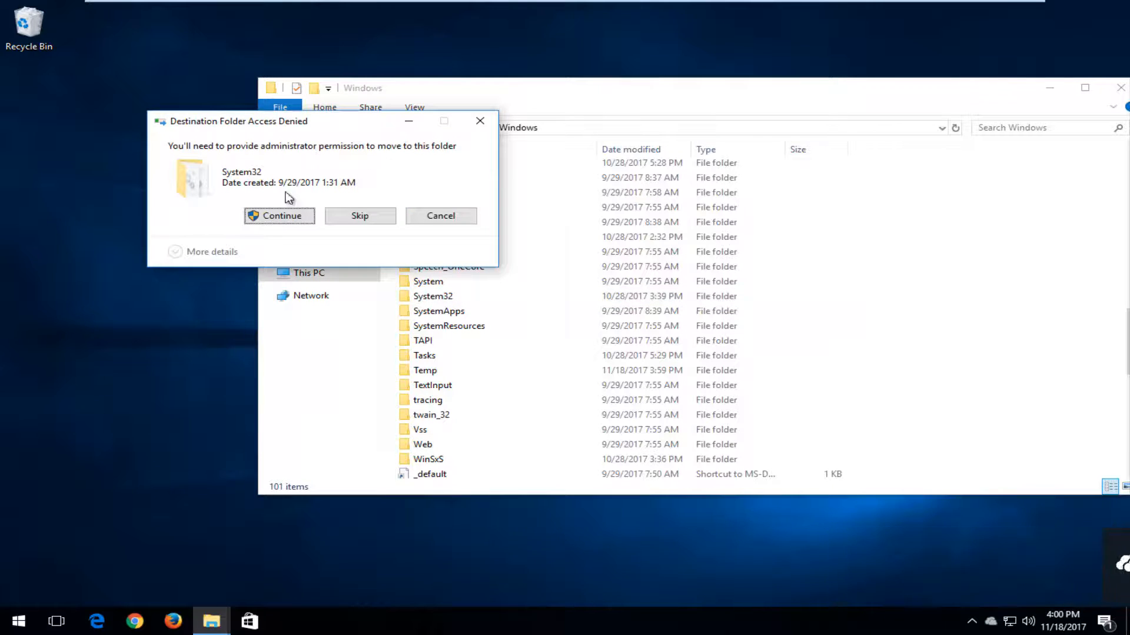
click(280, 215)
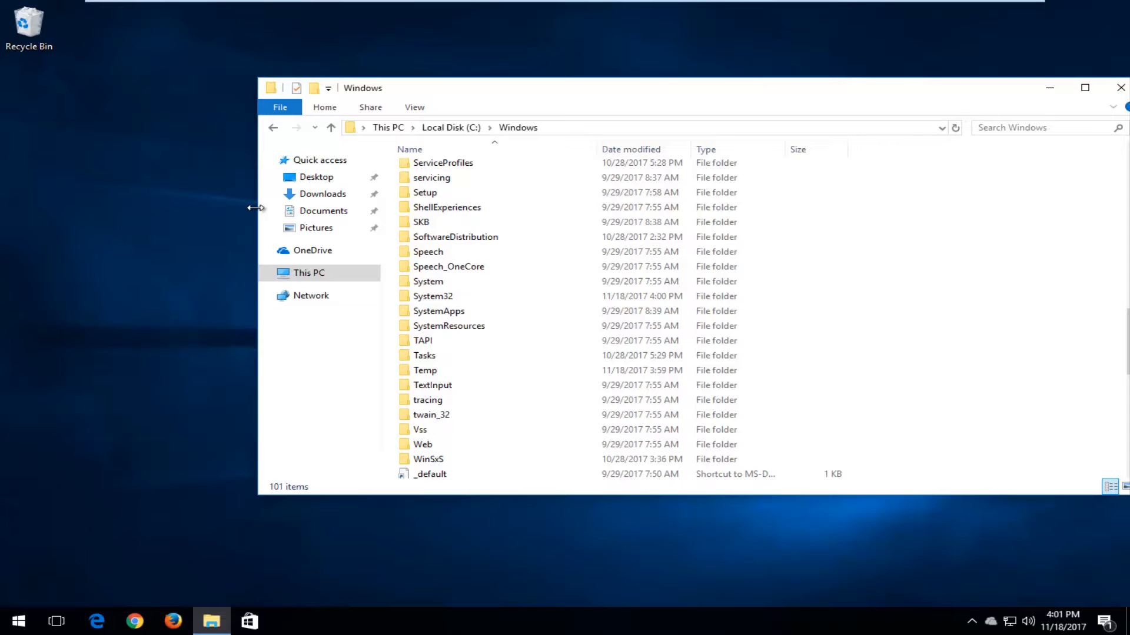
mouse_move(621, 99)
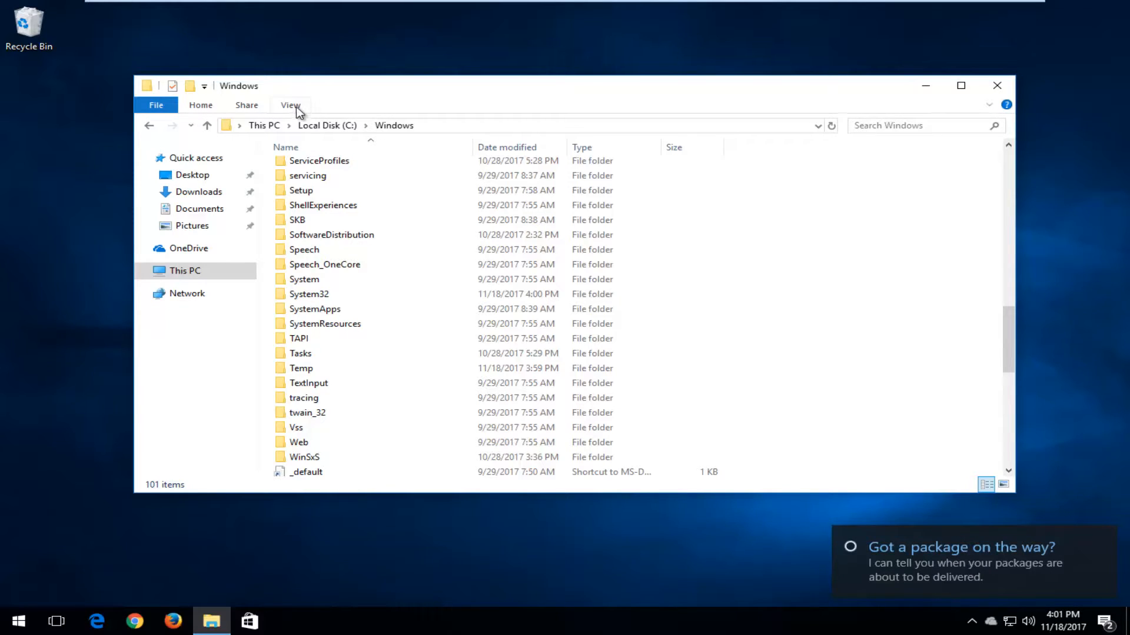
Step: Set folder options to 'Don't show hidden files, folders, or drives' and confirm
click(291, 105)
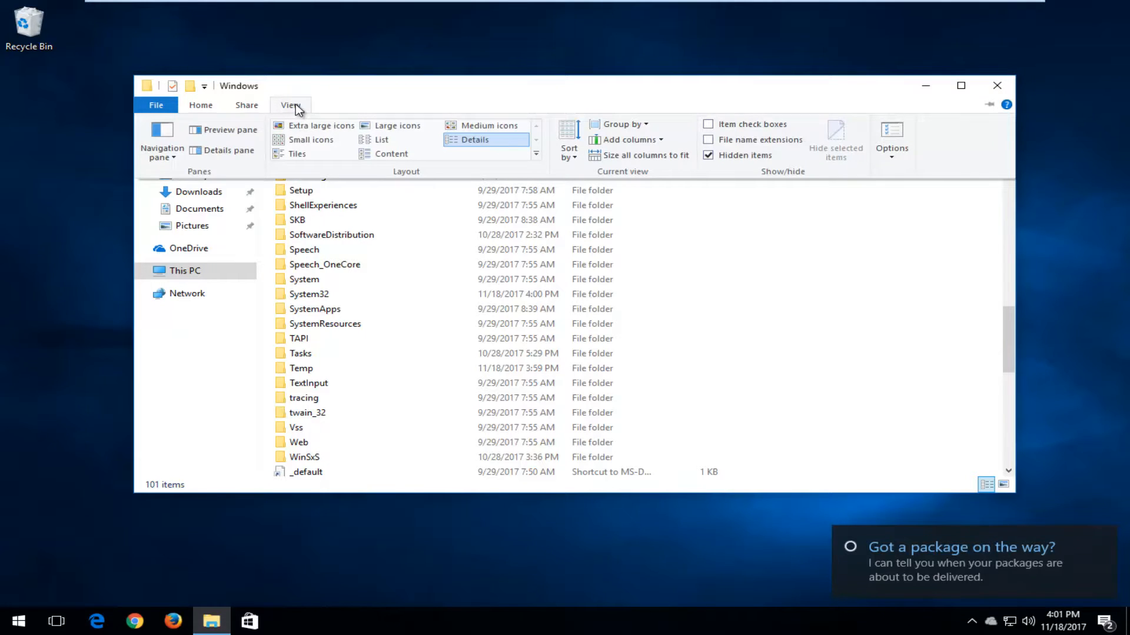
click(890, 137)
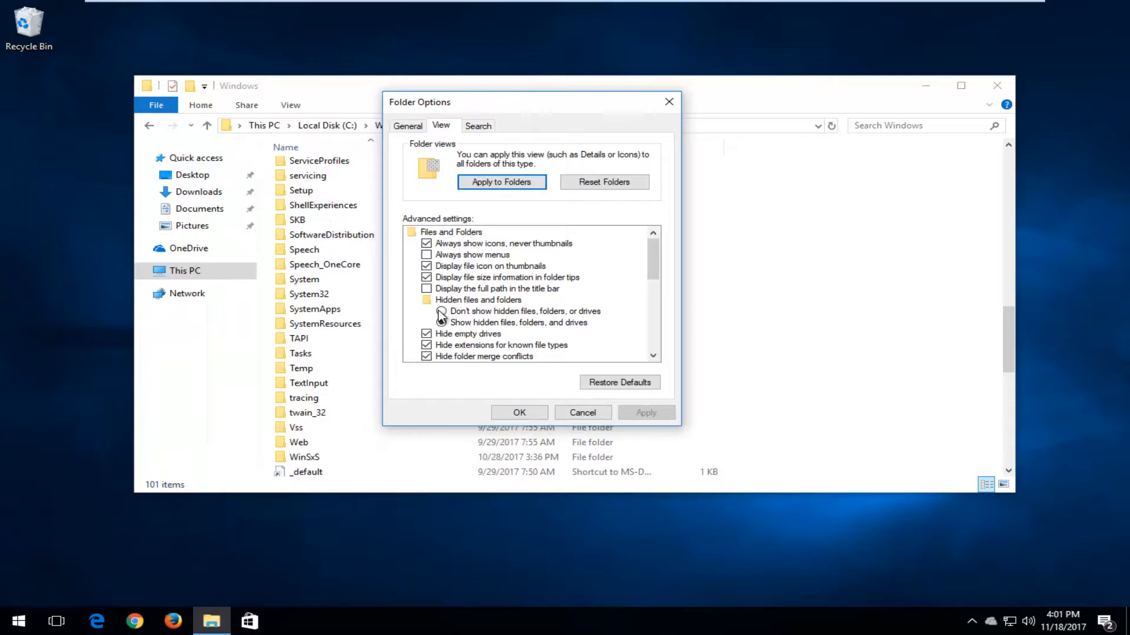
click(440, 311)
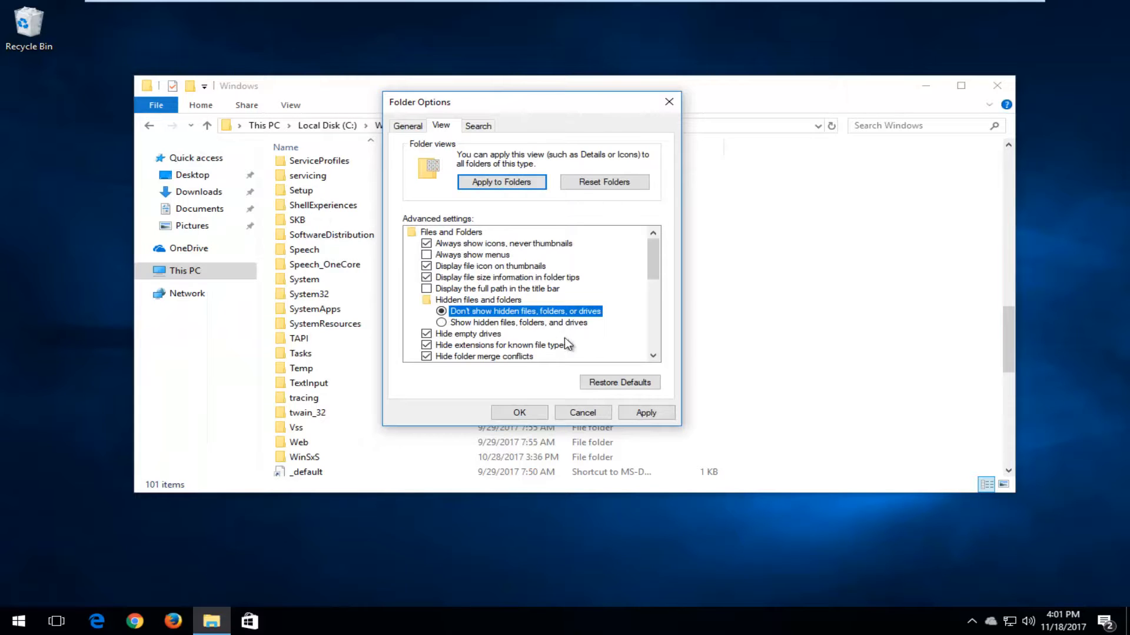
click(519, 411)
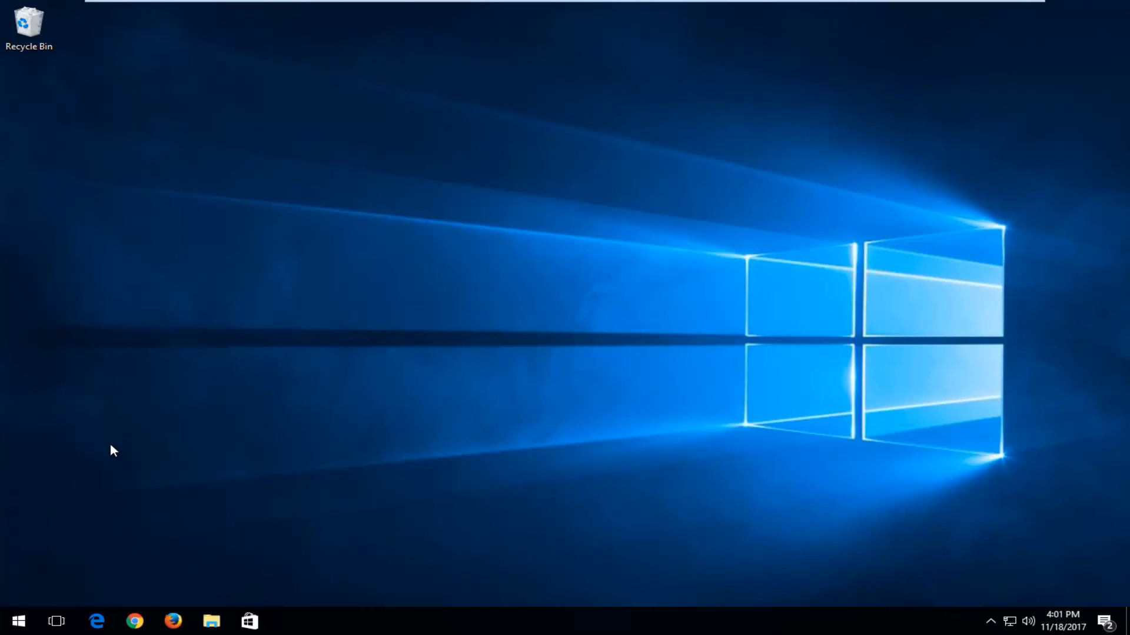
mouse_move(106, 449)
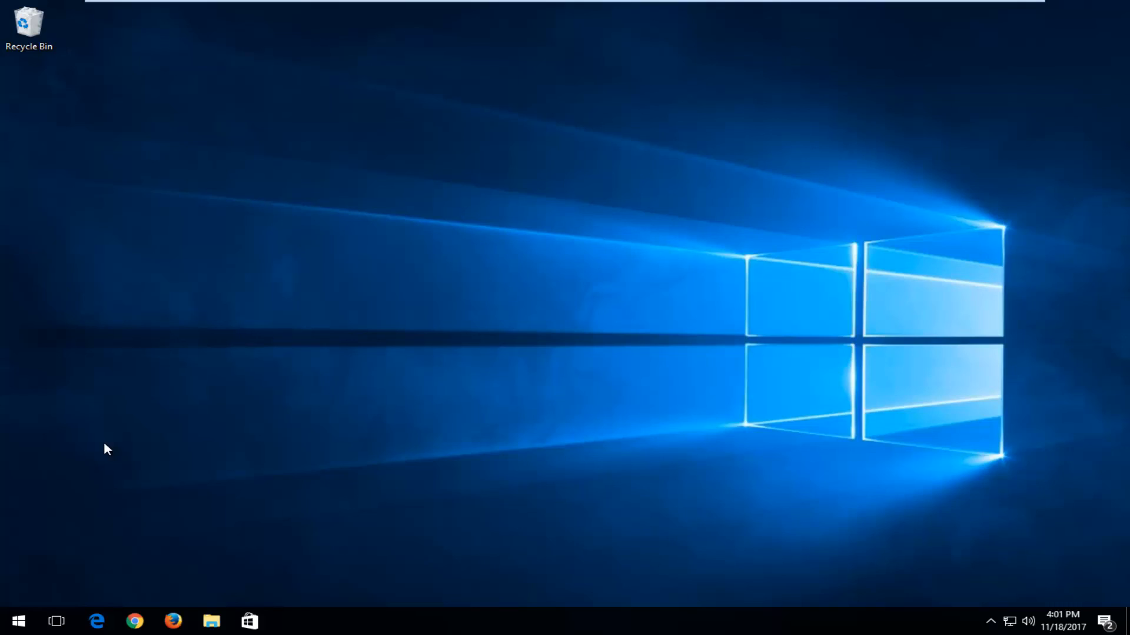